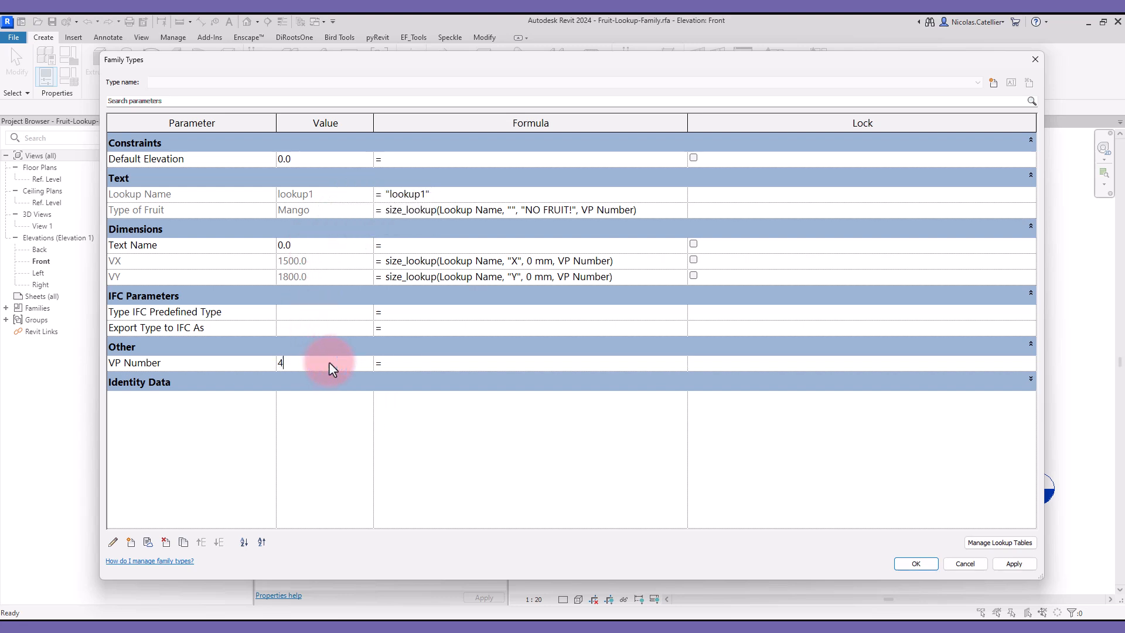
- Enter a new VP Number, confirm Lemon at 1300 by 1700, then open Manage Lookup Tables
text(3)
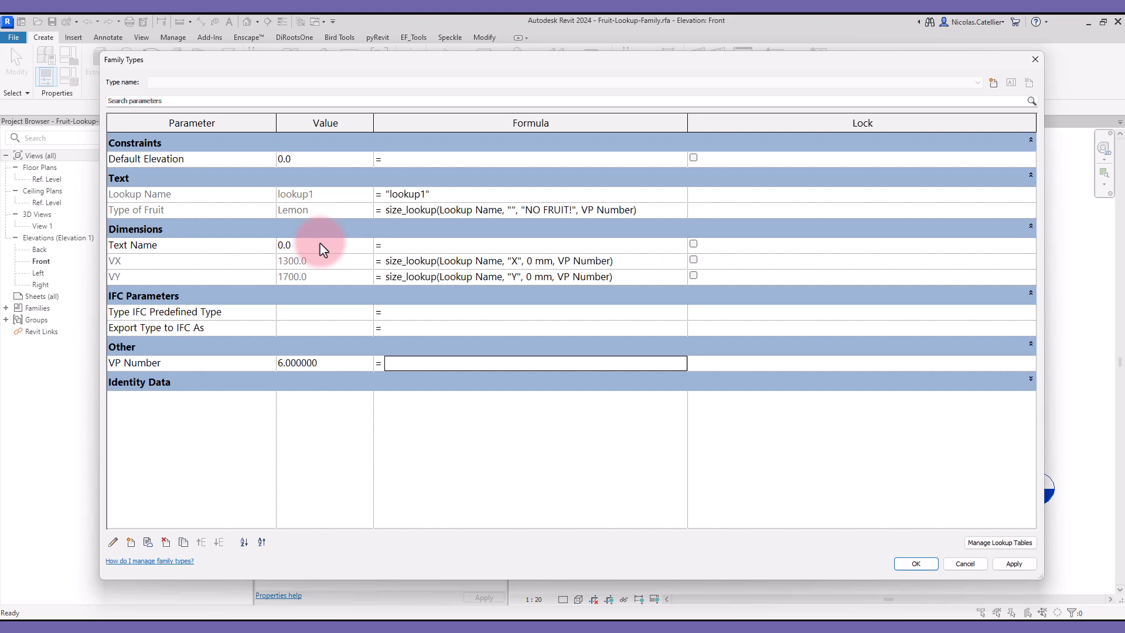
mouse_move(999, 542)
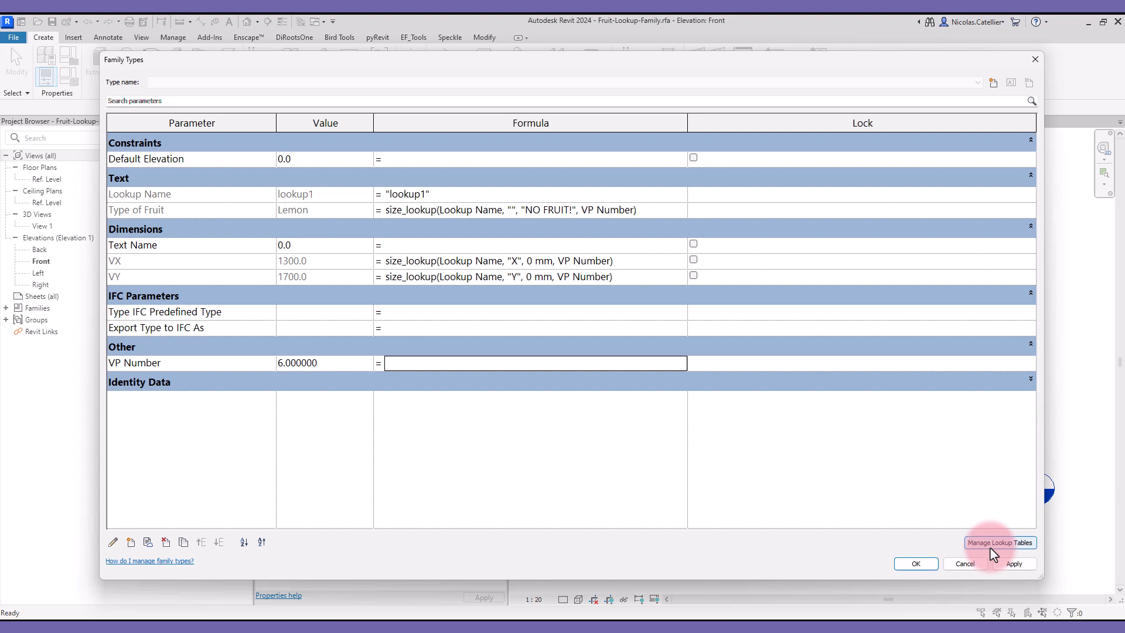
click(1000, 543)
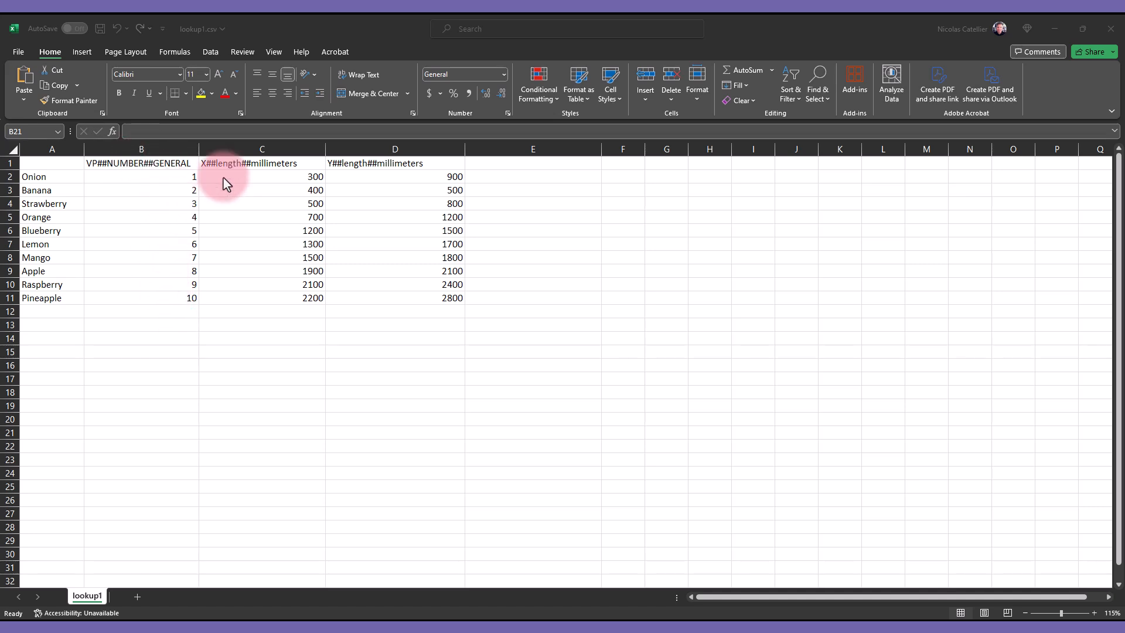
mouse_move(426, 167)
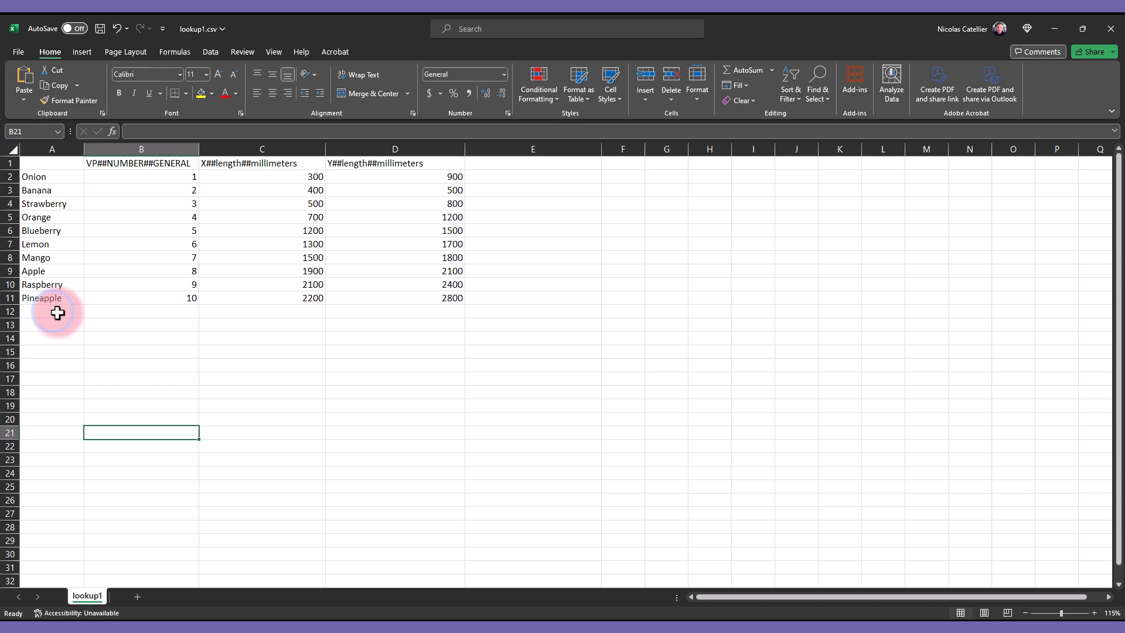
- Inspect lookup1.csv in Excel, including fruit rows such as Kiwi
text(Kiwi)
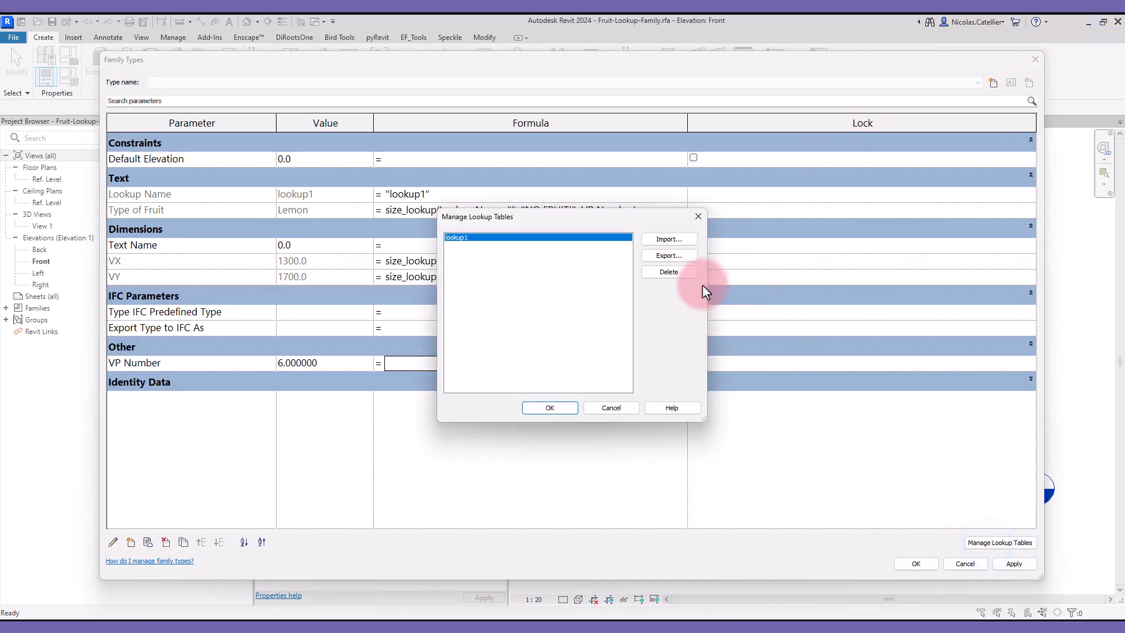
- Import lookup1.csv again as the lookup table and retype the VP Number value
click(668, 239)
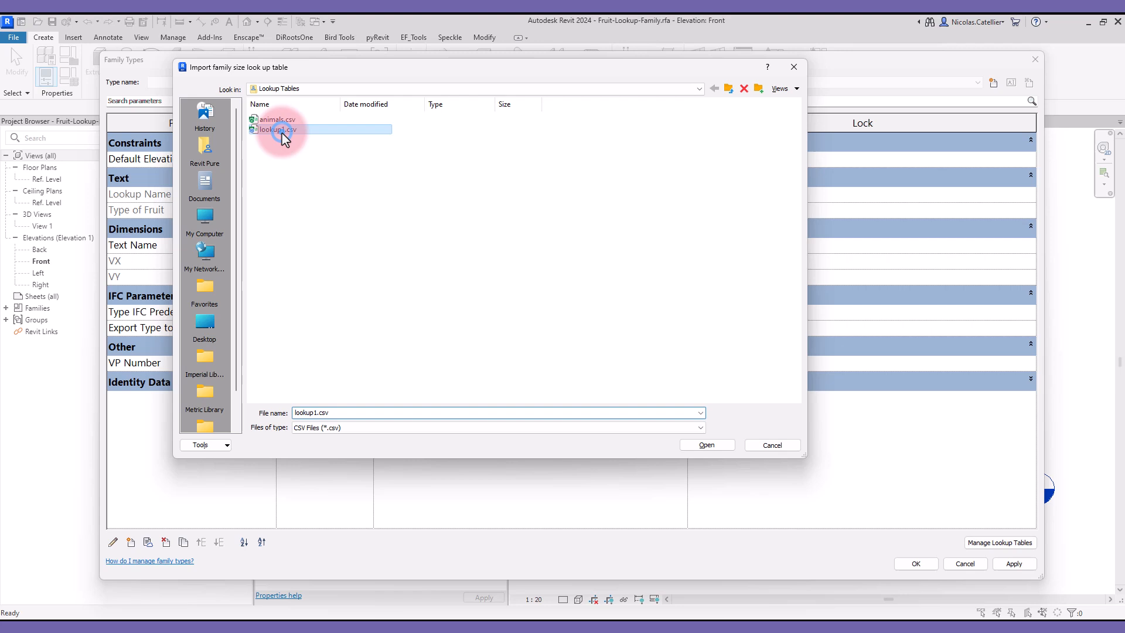
click(706, 445)
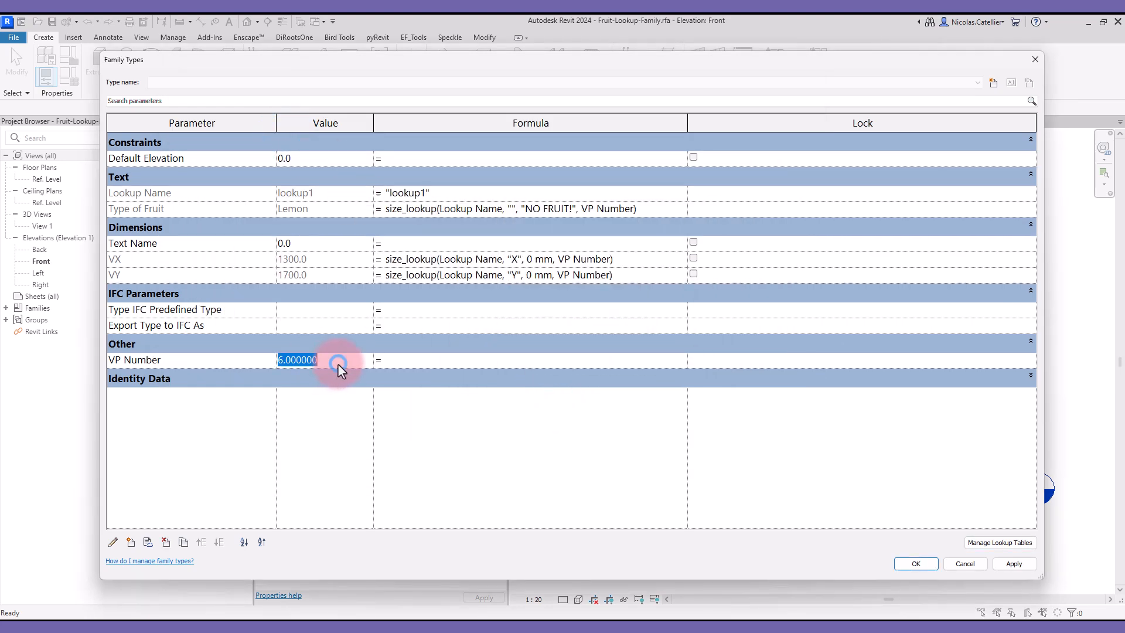
text(1)
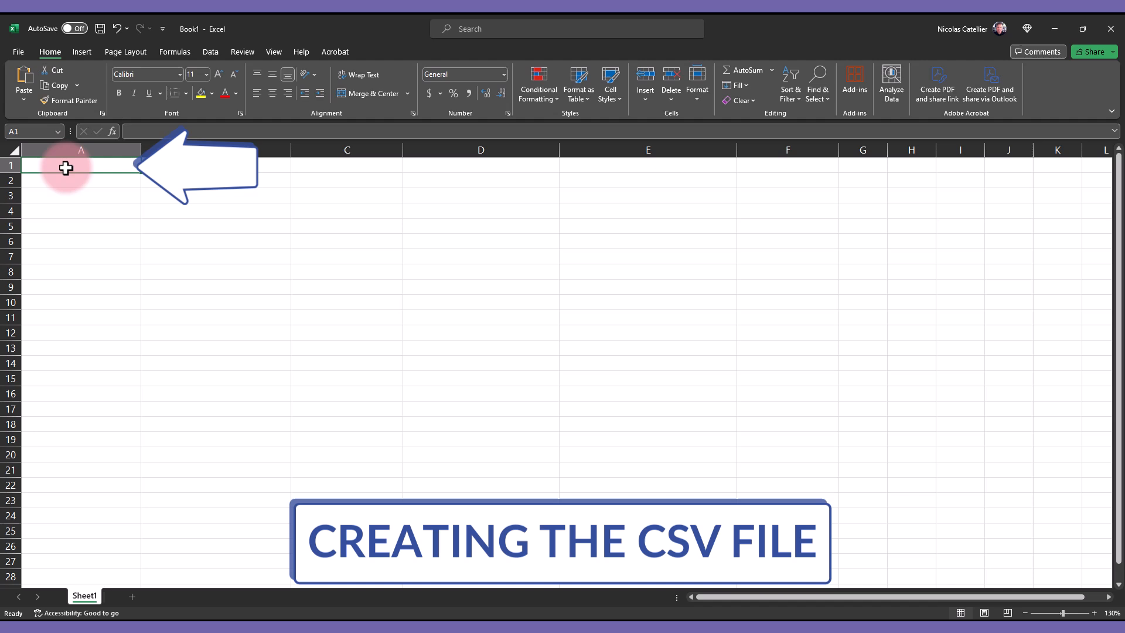
- Enter Negroni, Margarita, Manhattan and Old-Fashioned in cells A2 through A5
text(N)
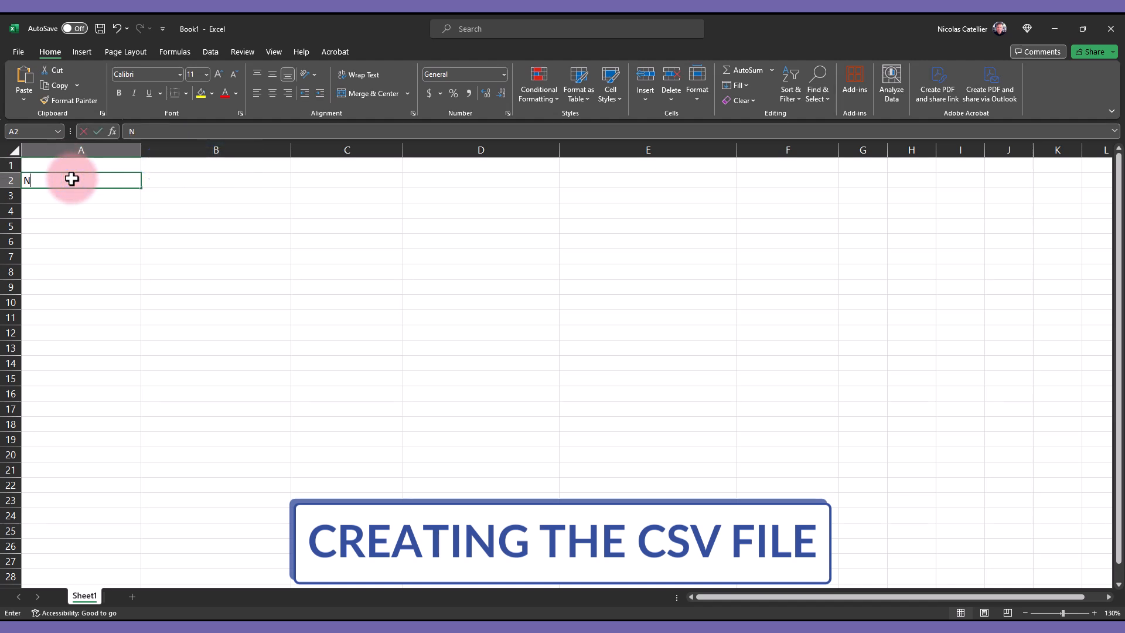
text(egroni)
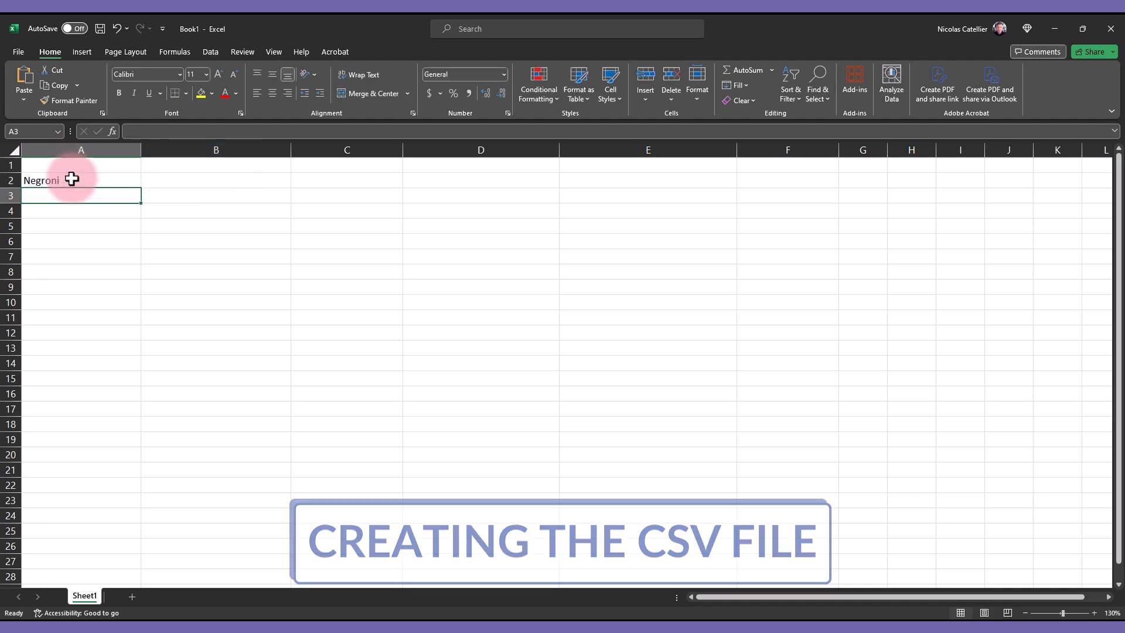
text(Margarita)
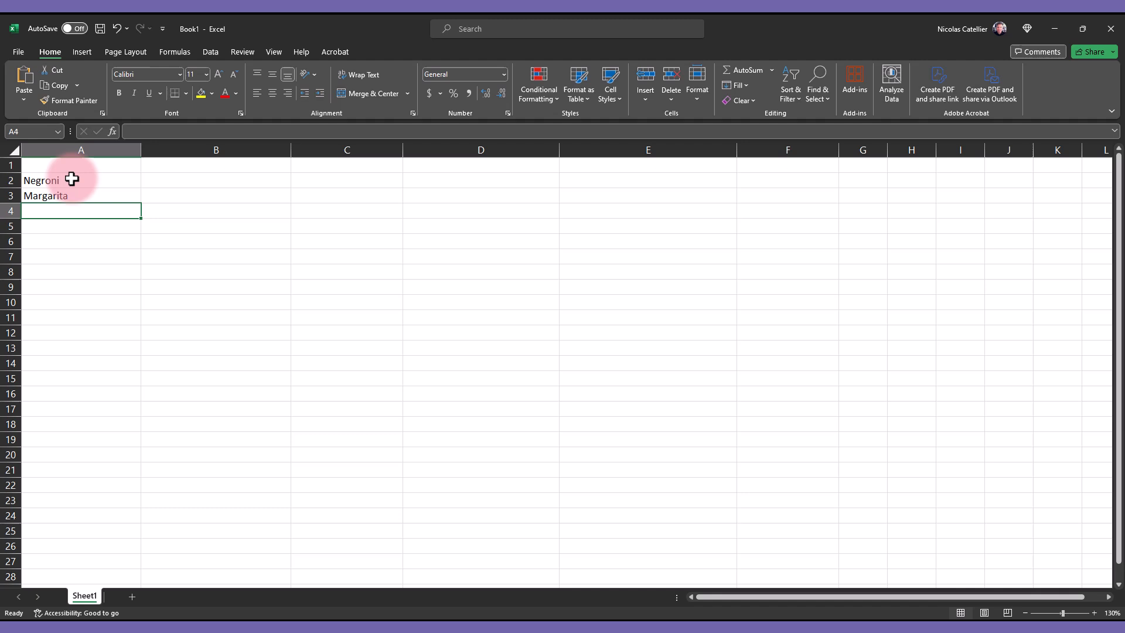
text(Manhattan)
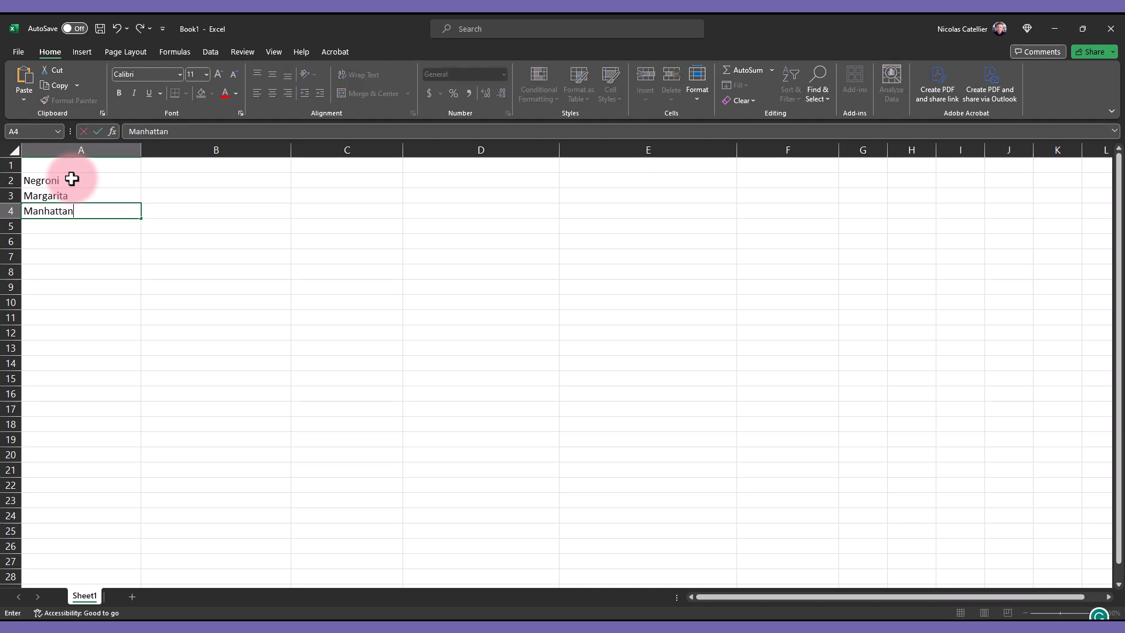
text(Old-Fashioned)
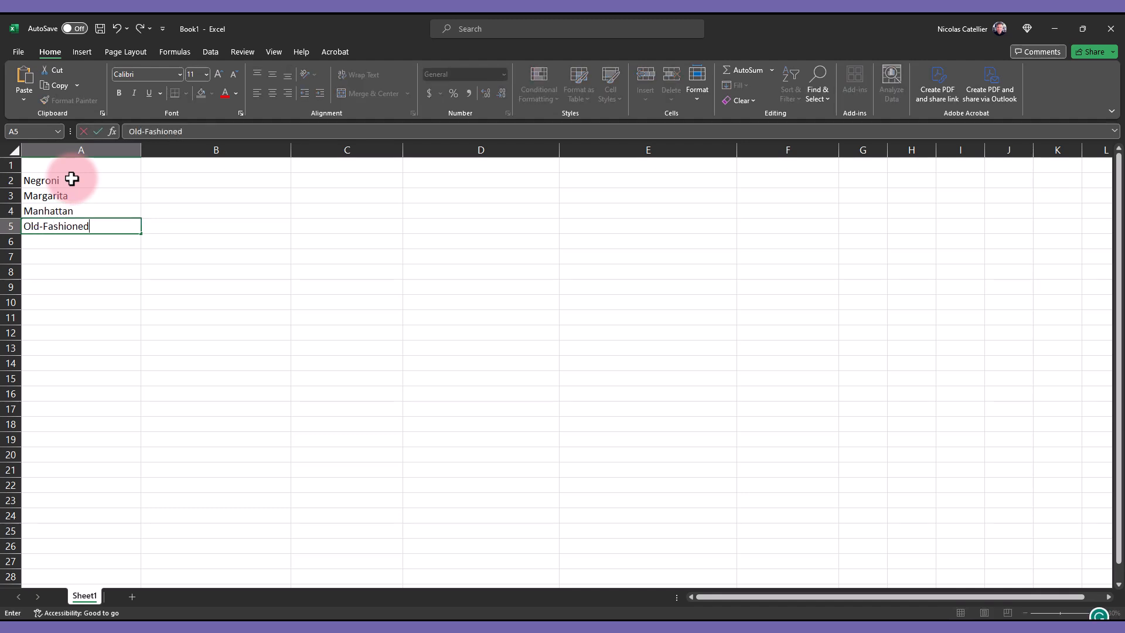
click(215, 165)
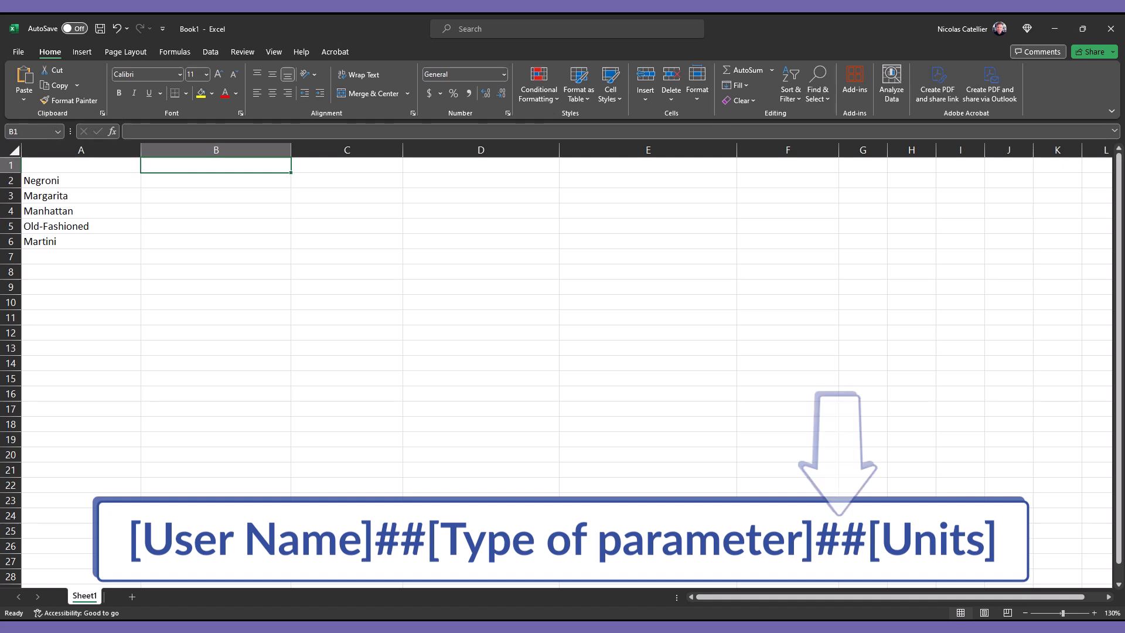
- Add Martini and the VP##Number##General and Cocktail-Height##Length##millimeters headers, autofitting column C
drag(836, 449, 926, 448)
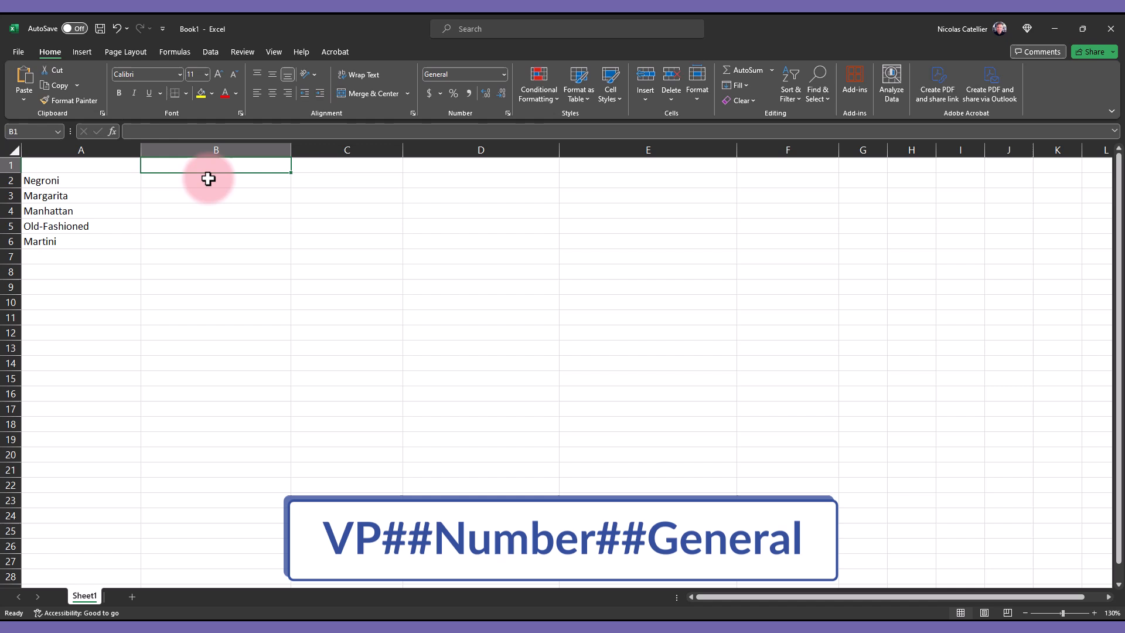
text(VP##Number##General)
click(346, 165)
text(Cocktail-)
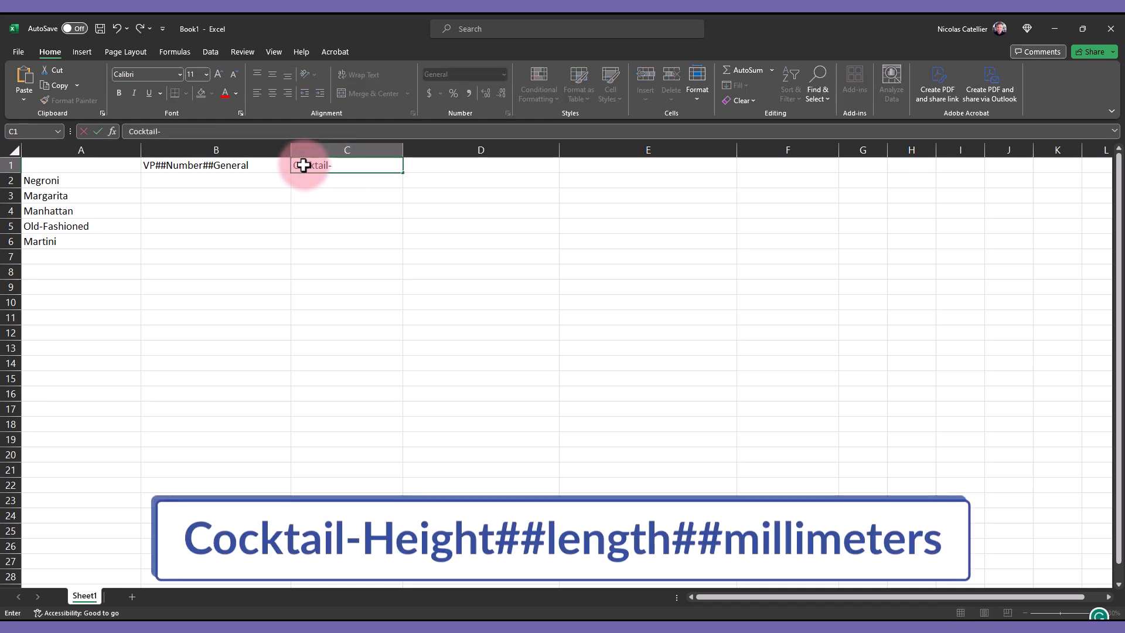
text(Height##)
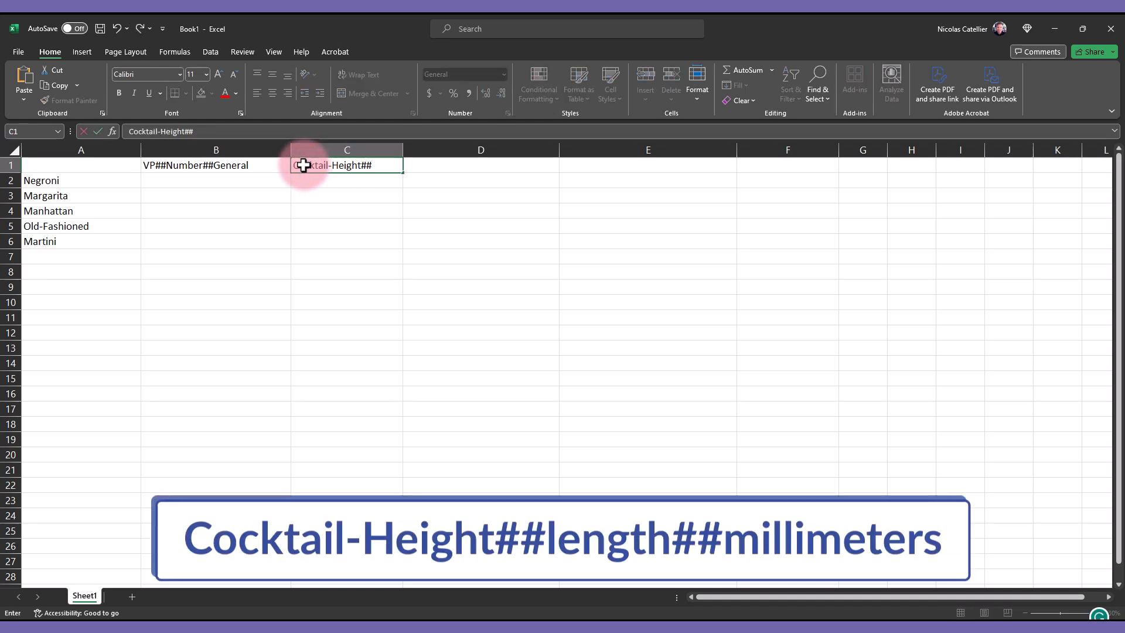
text(Length)
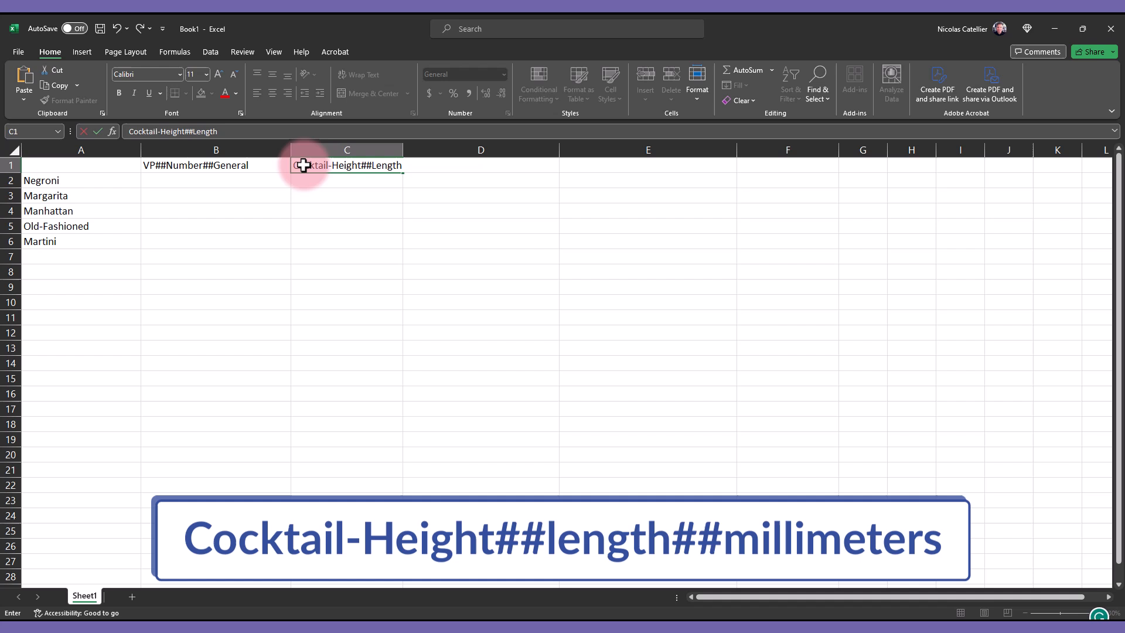
text(##millimeters)
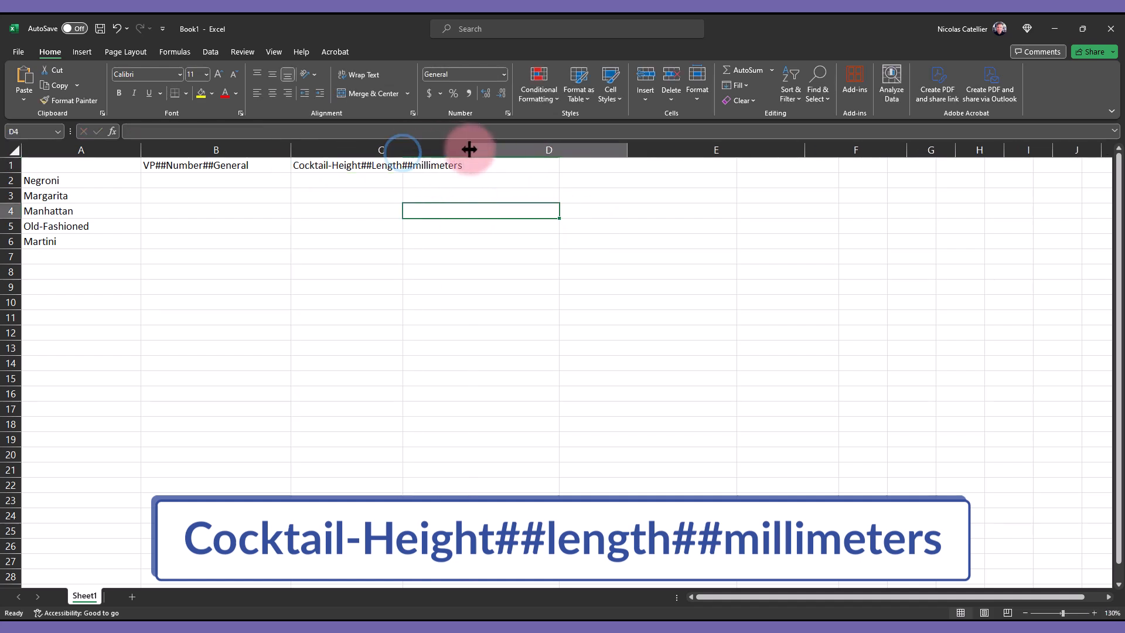
click(380, 180)
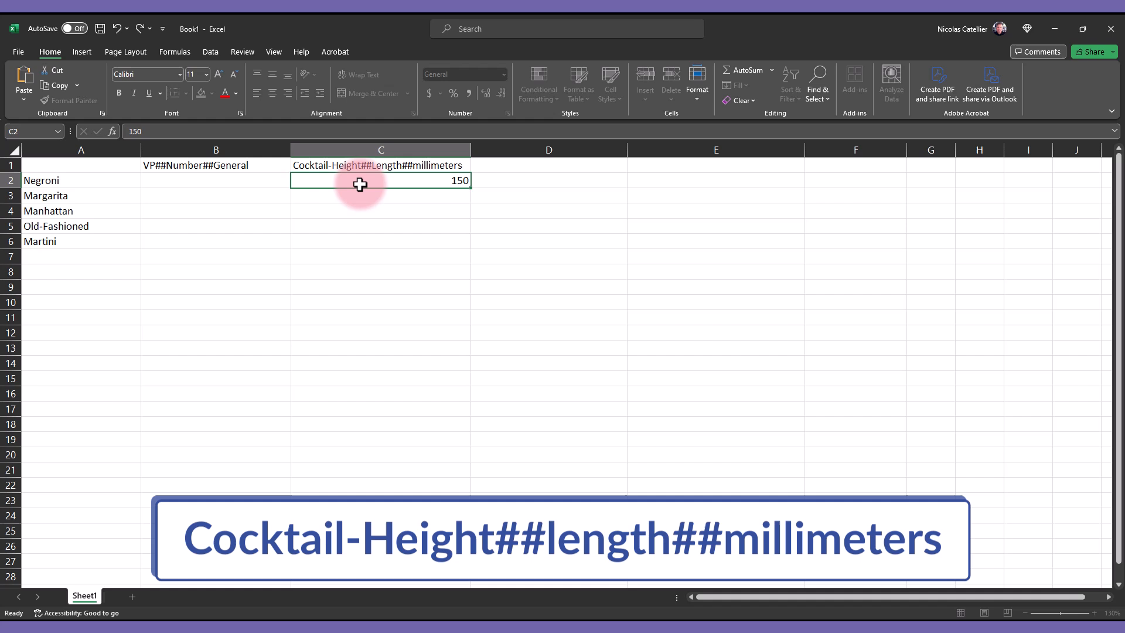
- Fill in heights 150–350 and VP numbers 1–5 for the five cocktails
text(350)
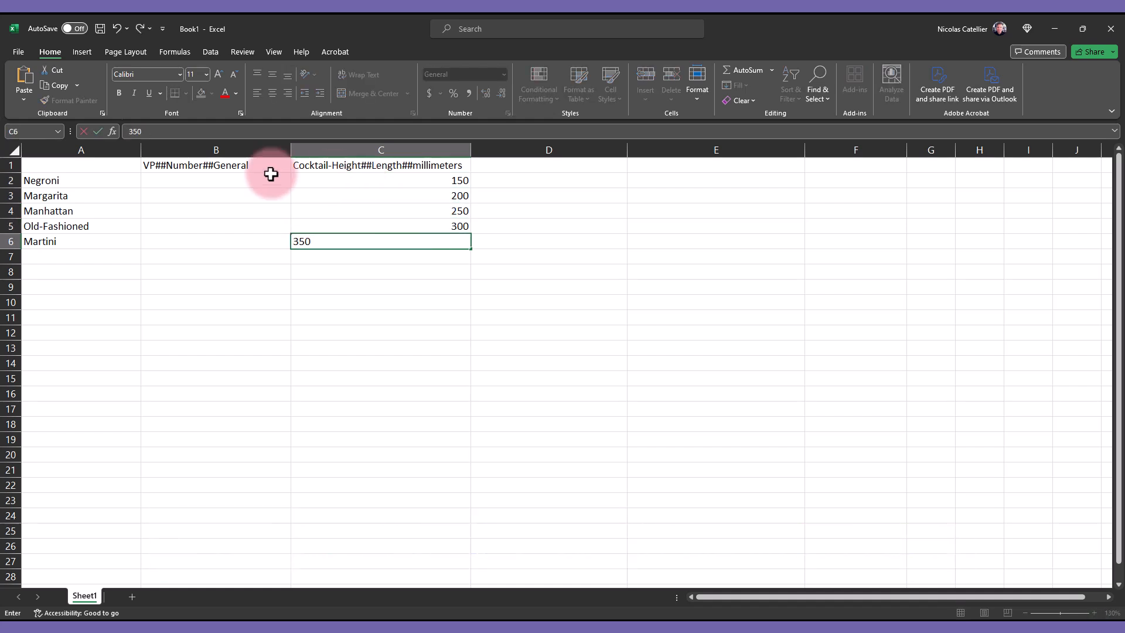
text(5)
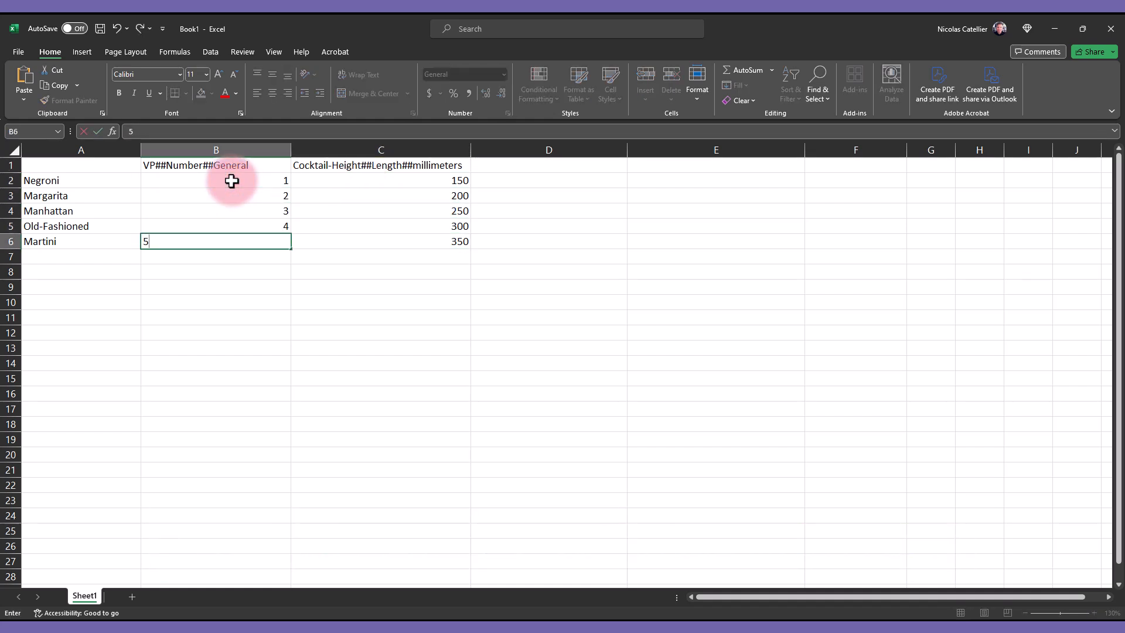
click(548, 165)
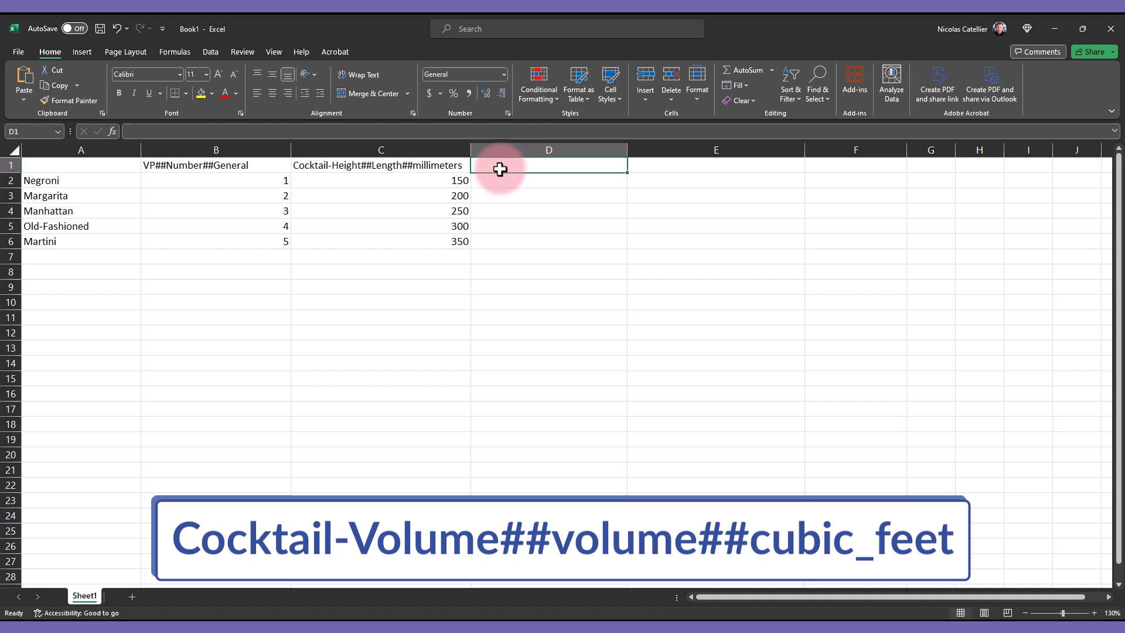
- Add the Cocktail-Volume##volume##cubic_feet column (0.003–0.006) and the Main-Ingredient##other## header
text(Cocktail-Volume##volume##cubic_feet)
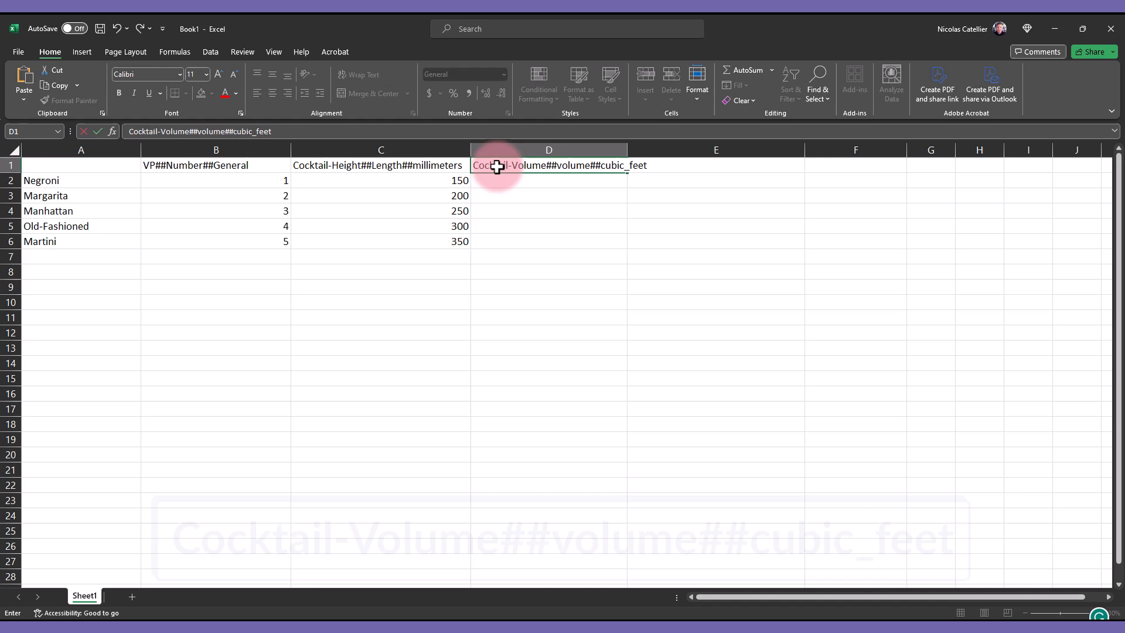
text(0.004)
click(716, 165)
text(Main-Ingredient##other##)
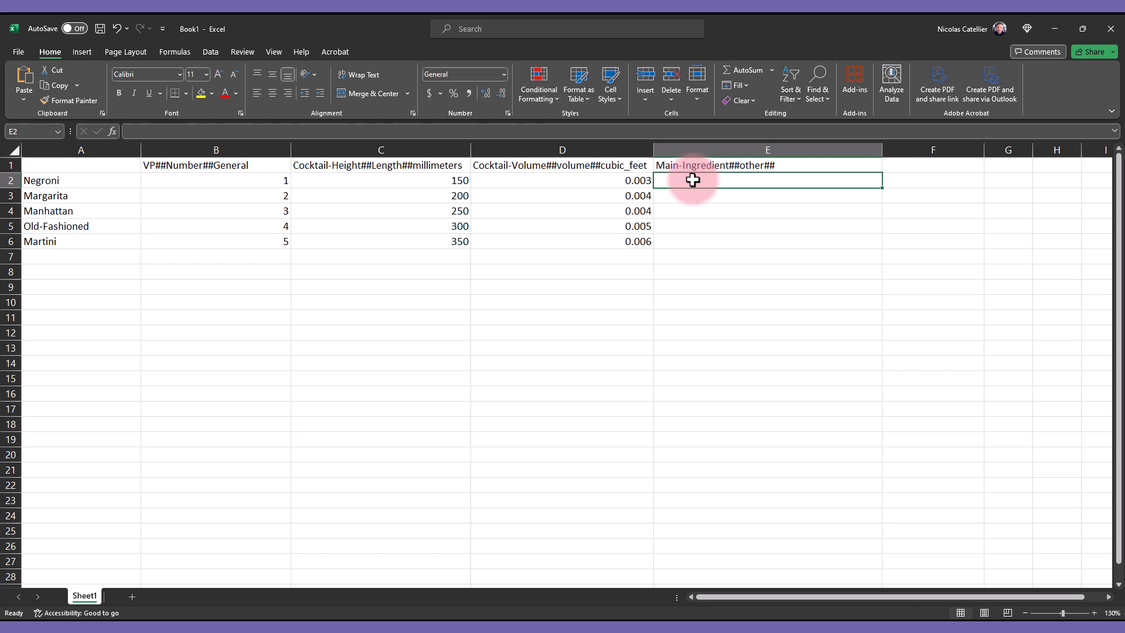
text(Vodka)
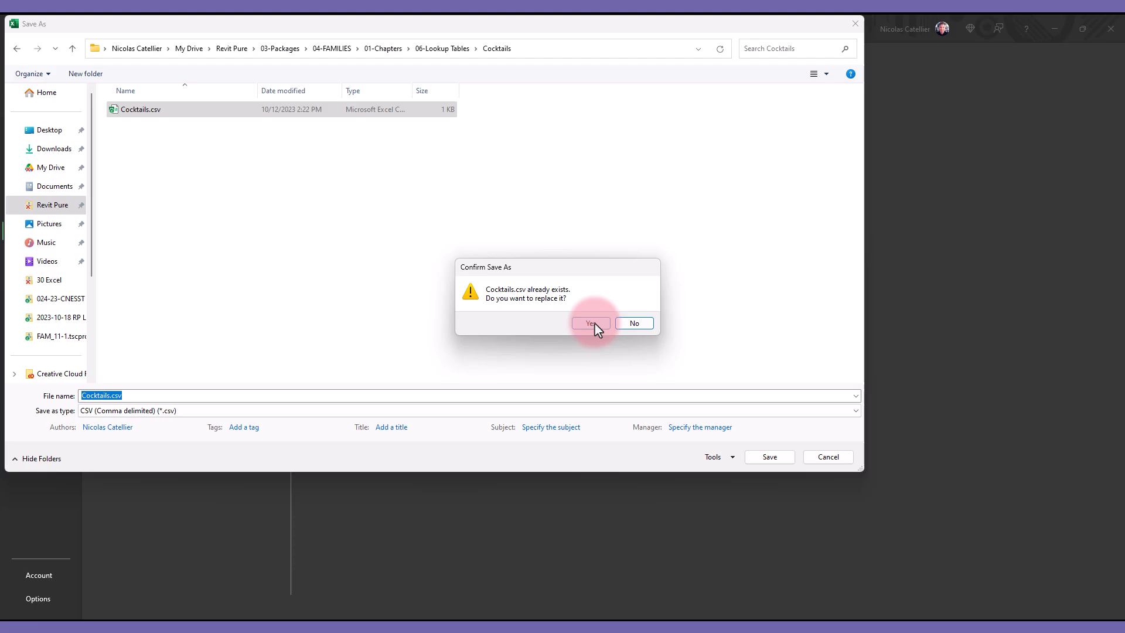
- Confirm overwriting the existing Cocktails.csv with the CSV-format save
click(590, 324)
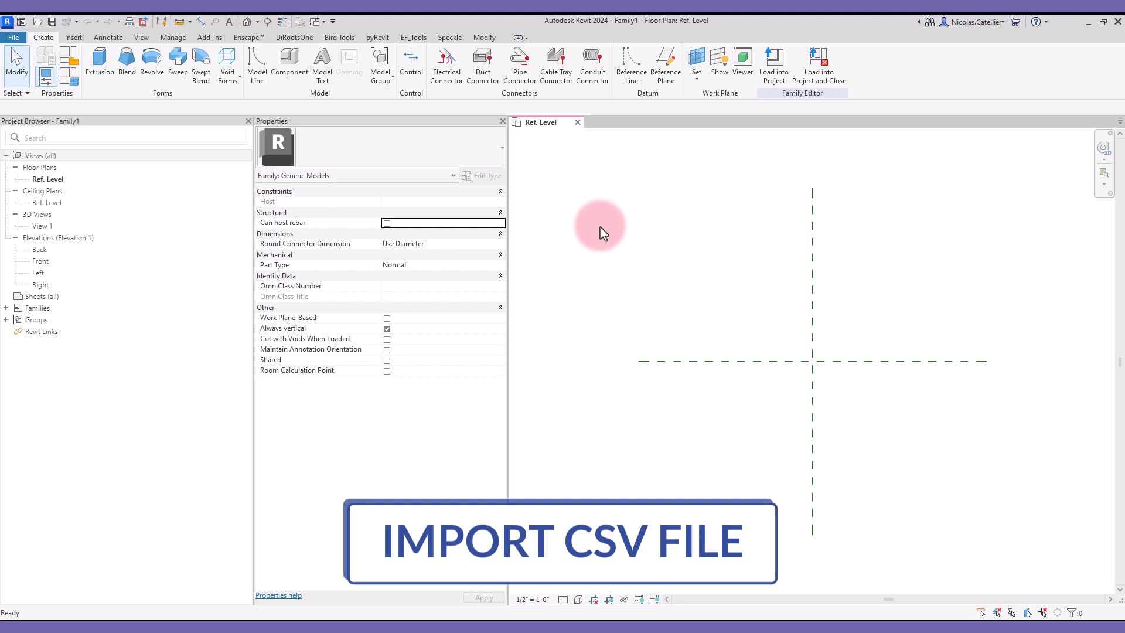
mouse_move(527, 199)
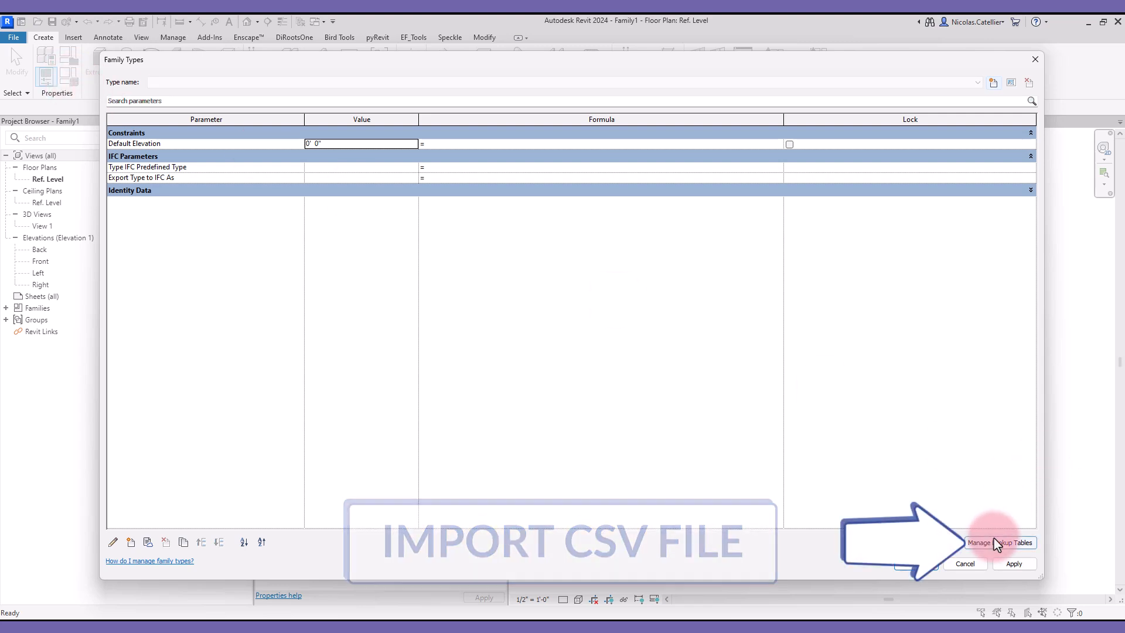
- Import Cocktails.csv through Manage Lookup Tables and confirm with OK
click(1000, 543)
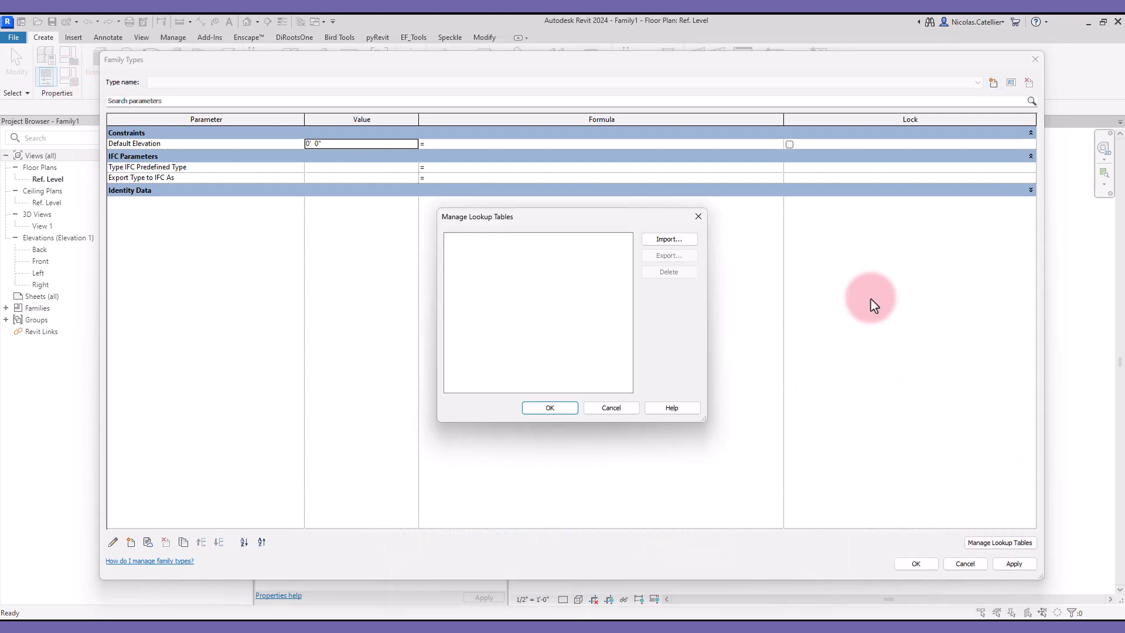
click(668, 239)
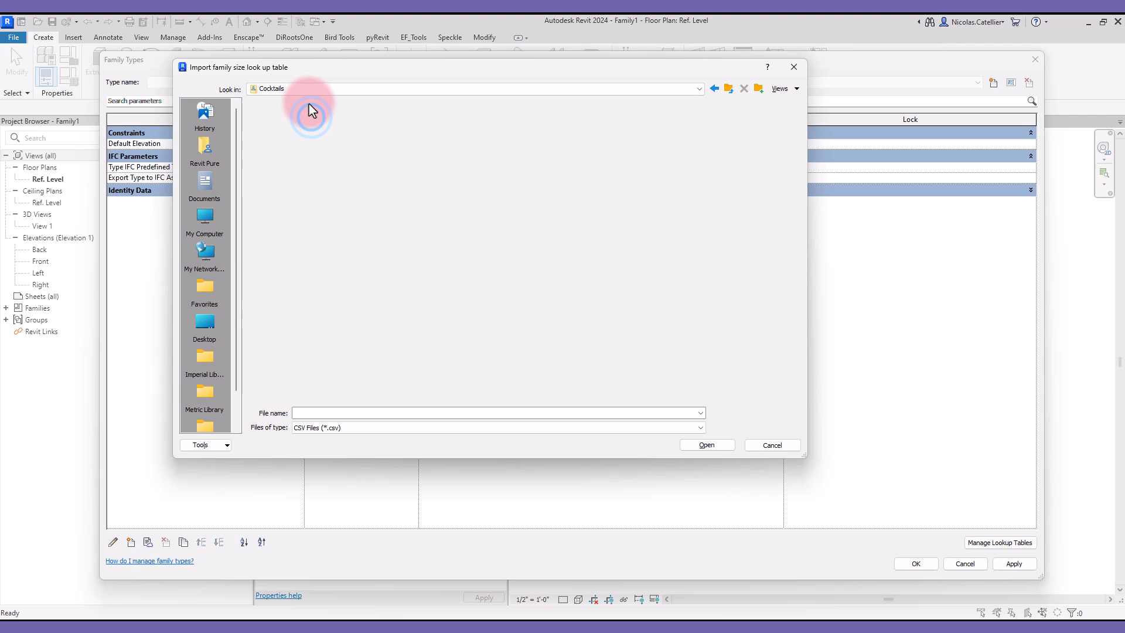
click(278, 120)
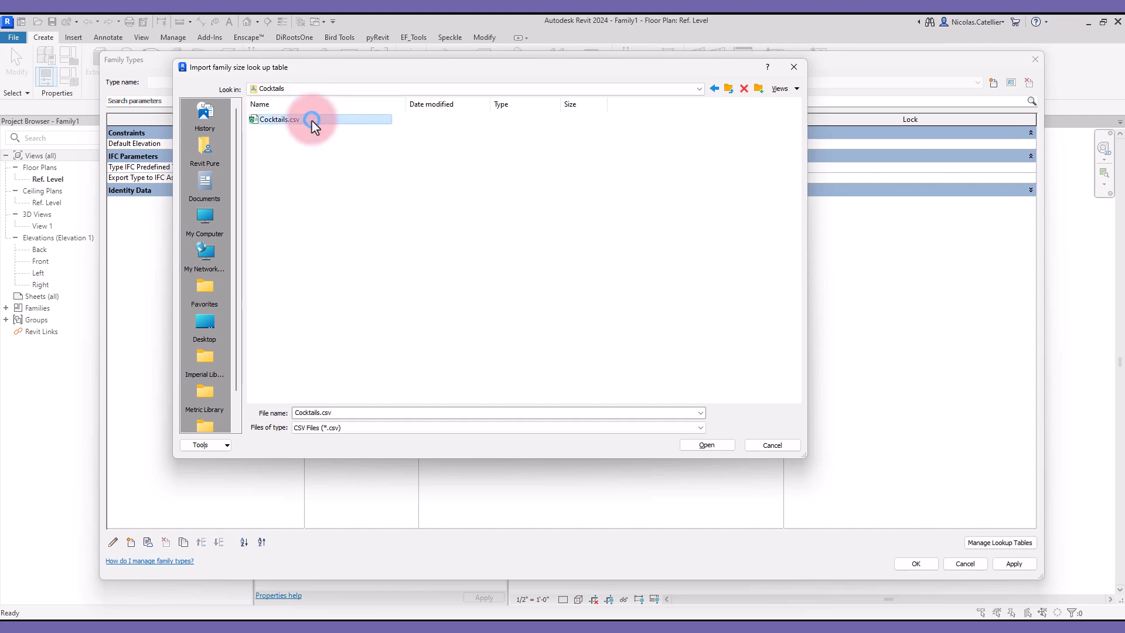
click(705, 445)
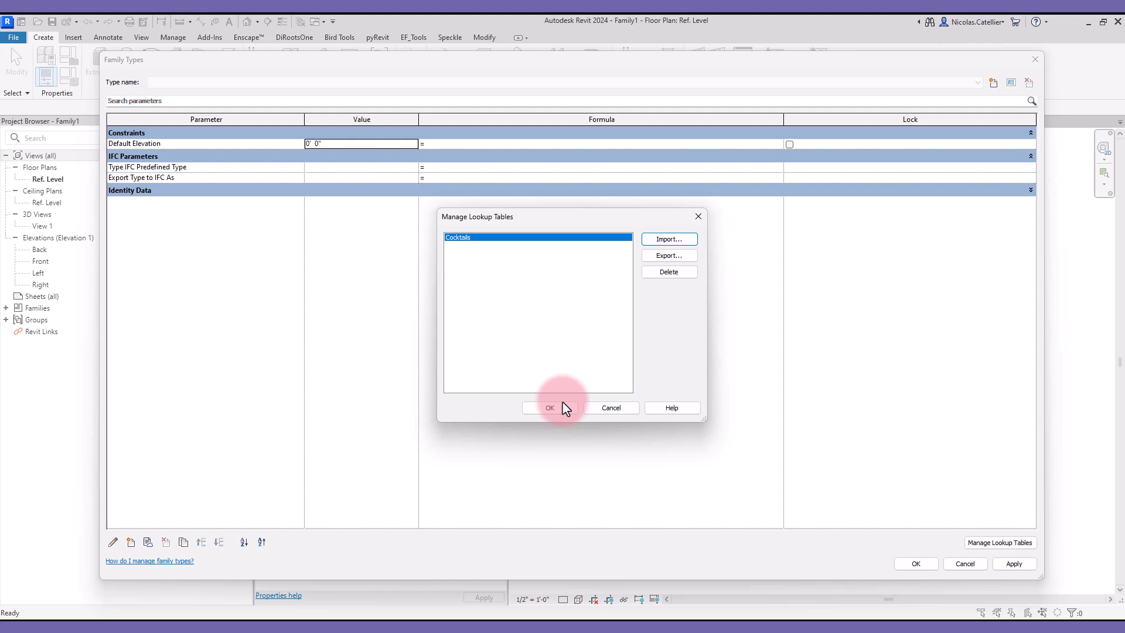
click(549, 408)
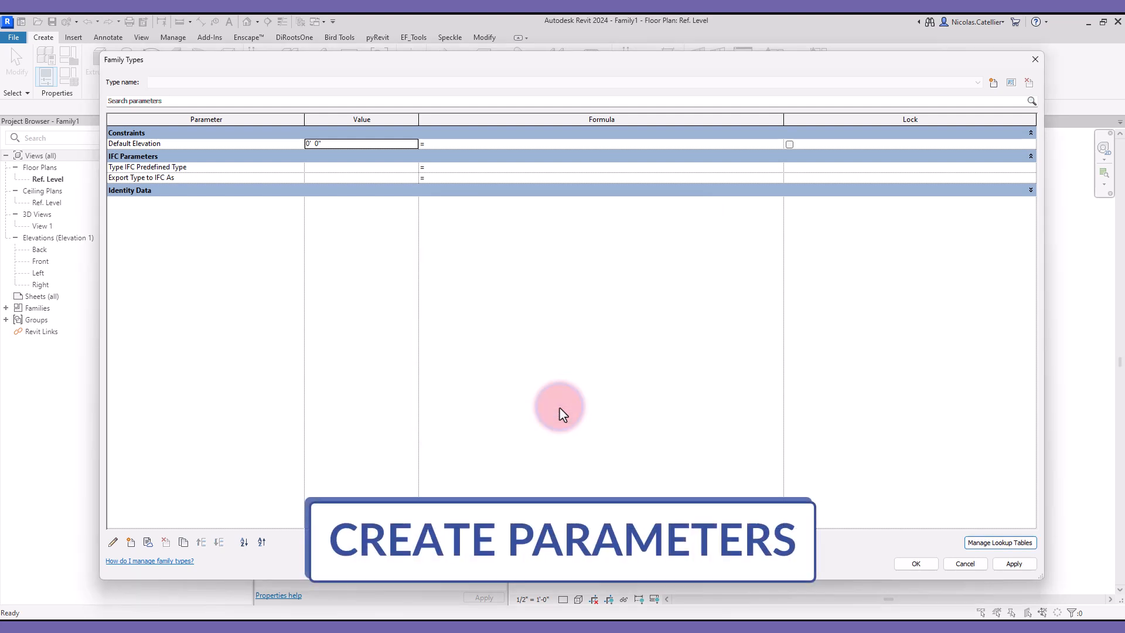
mouse_move(92, 387)
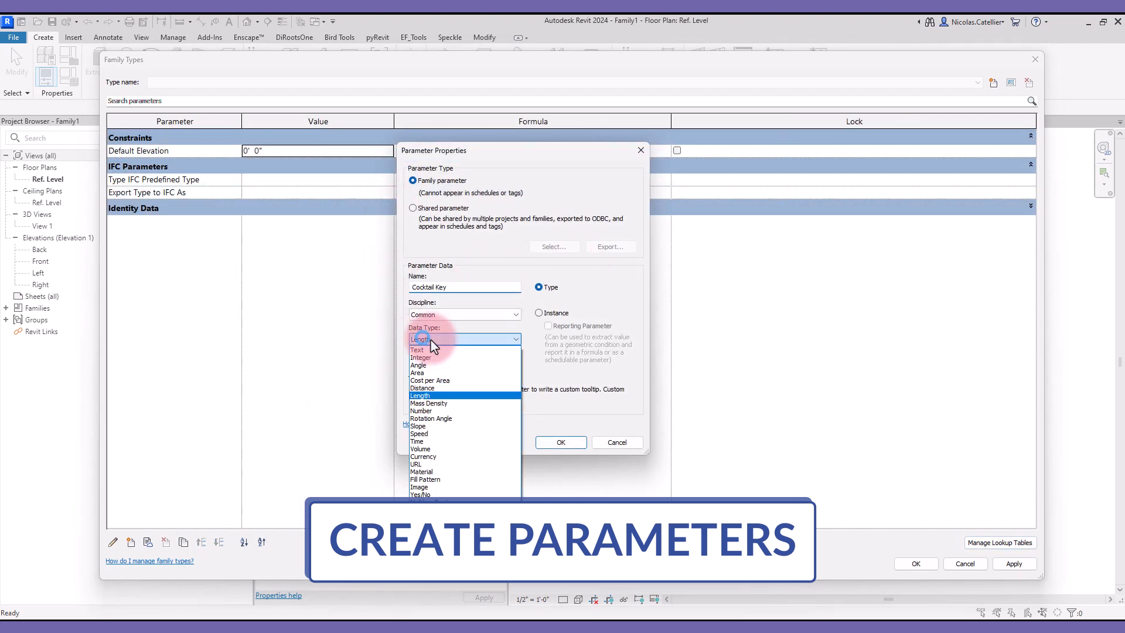
- Create the Cocktail Key number parameter and start the Cocktail Height parameter
click(421, 410)
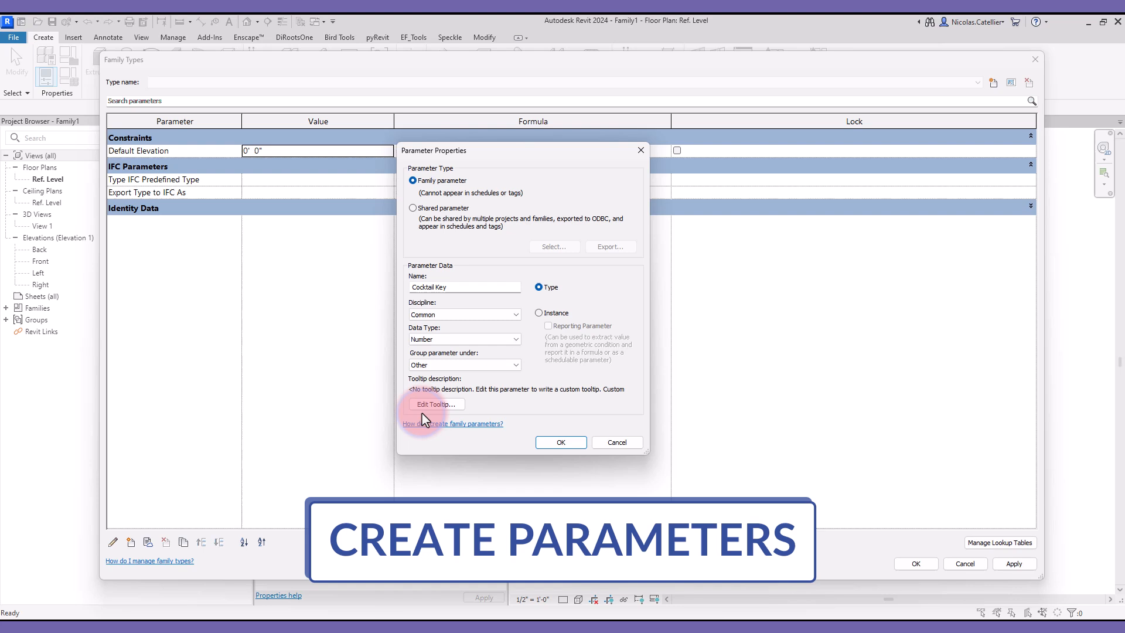
click(560, 442)
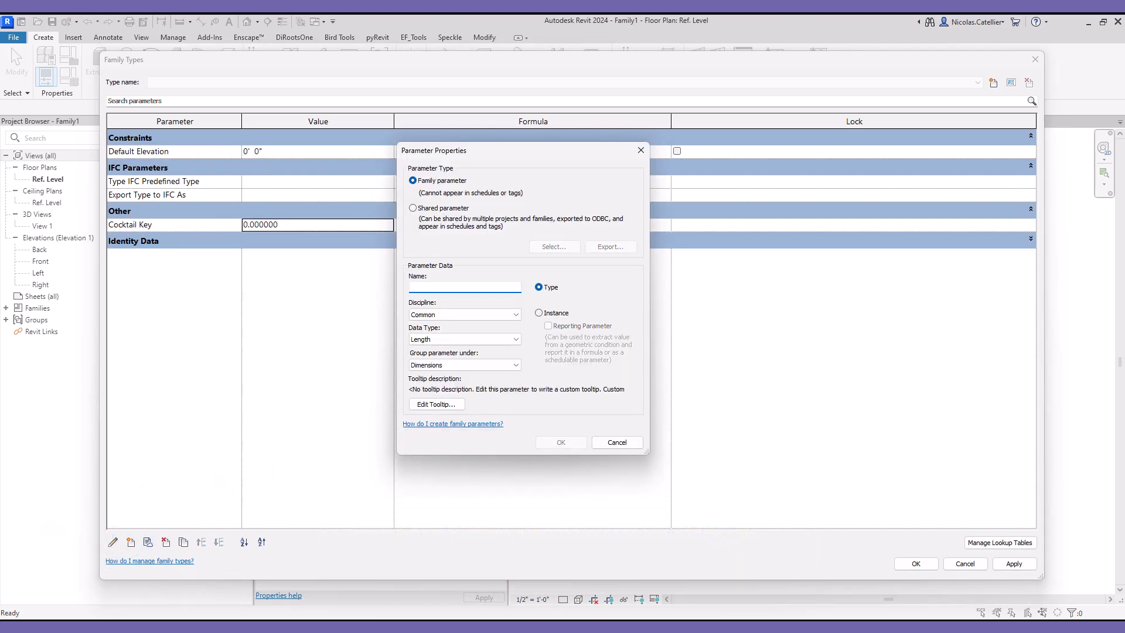
text(Cocktail)
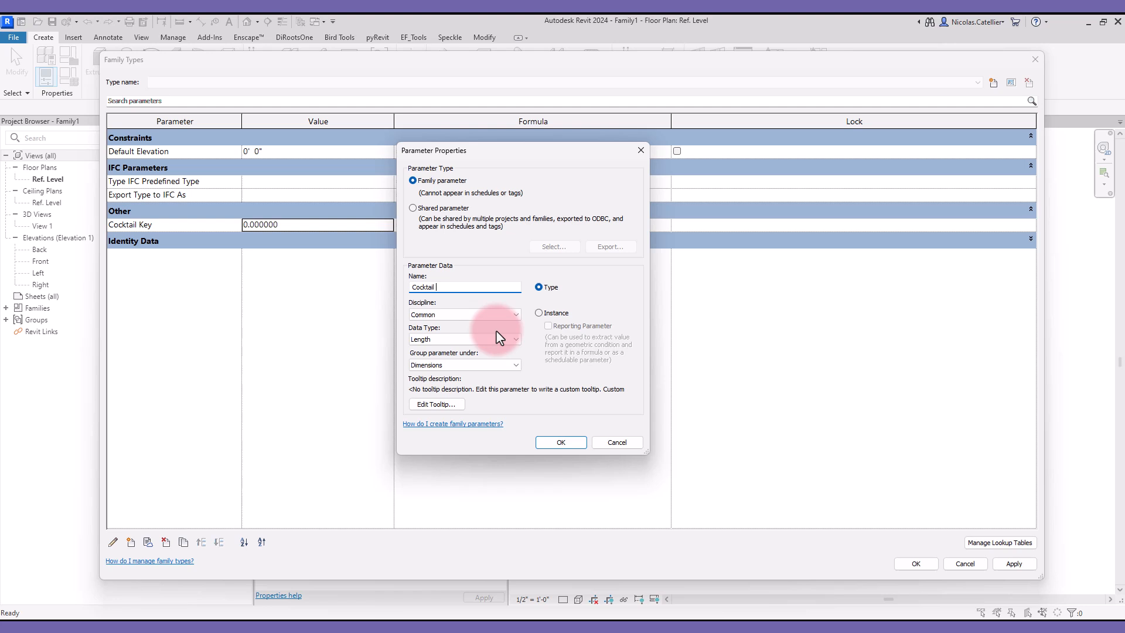
text(Height)
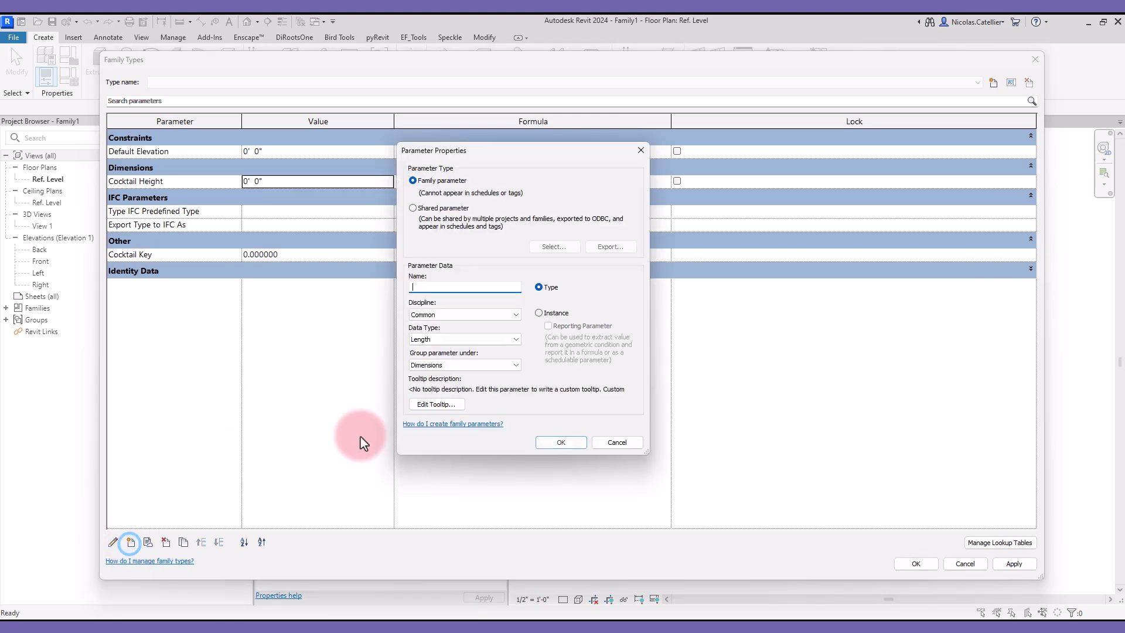
- Add the Cocktail Main Ingredient, Name and Volume parameters, grouping Volume under Other
text(Cock)
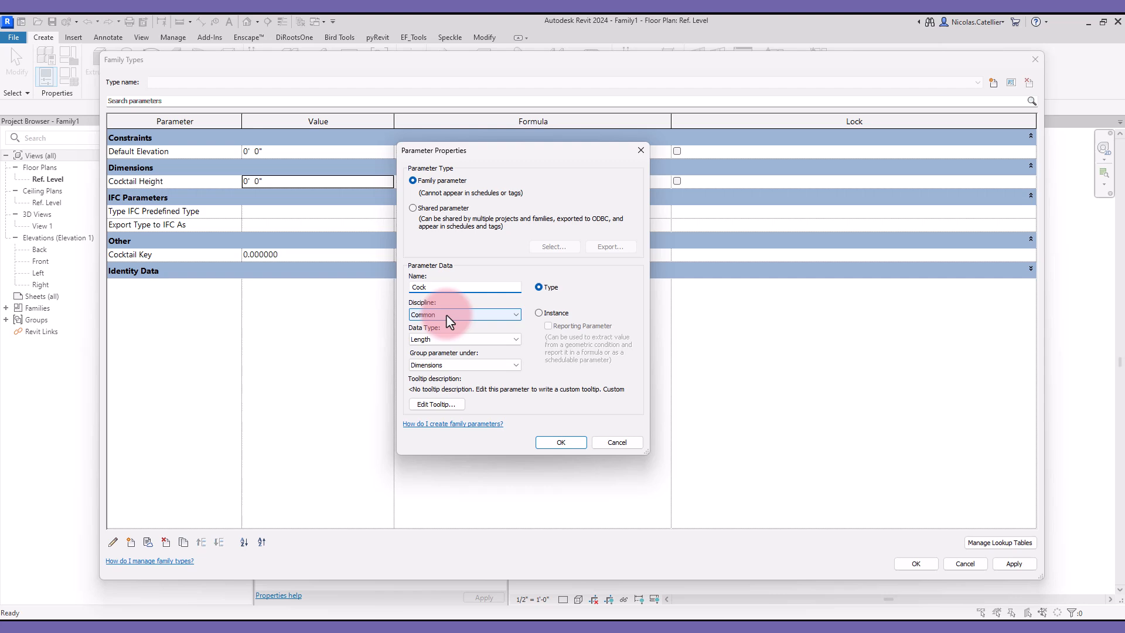
text(Cocktail Main 1)
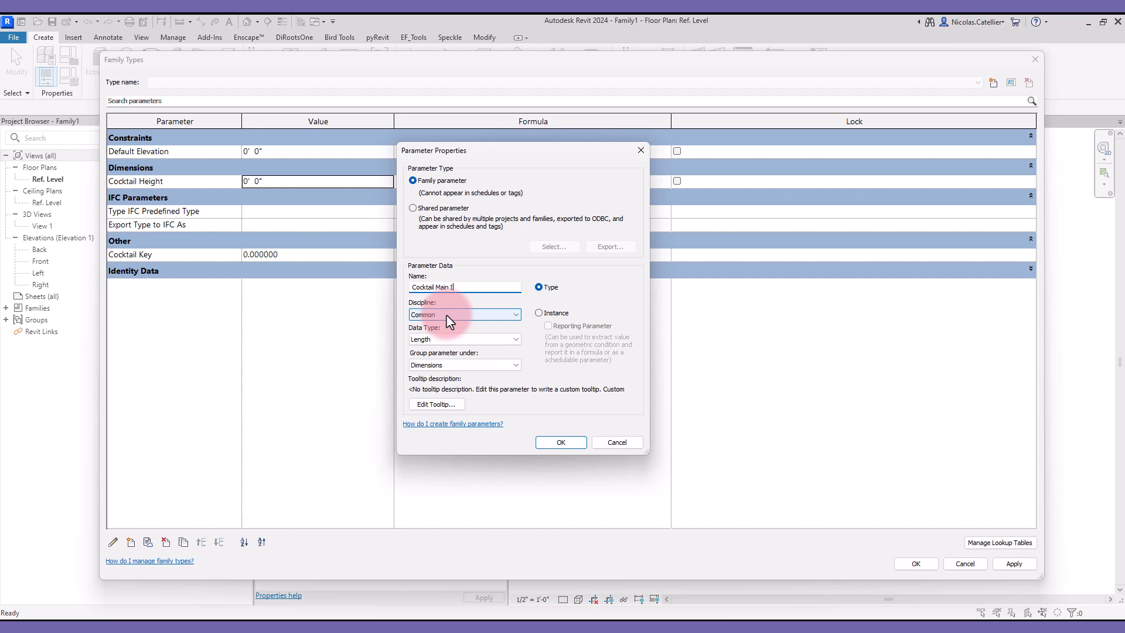
click(560, 442)
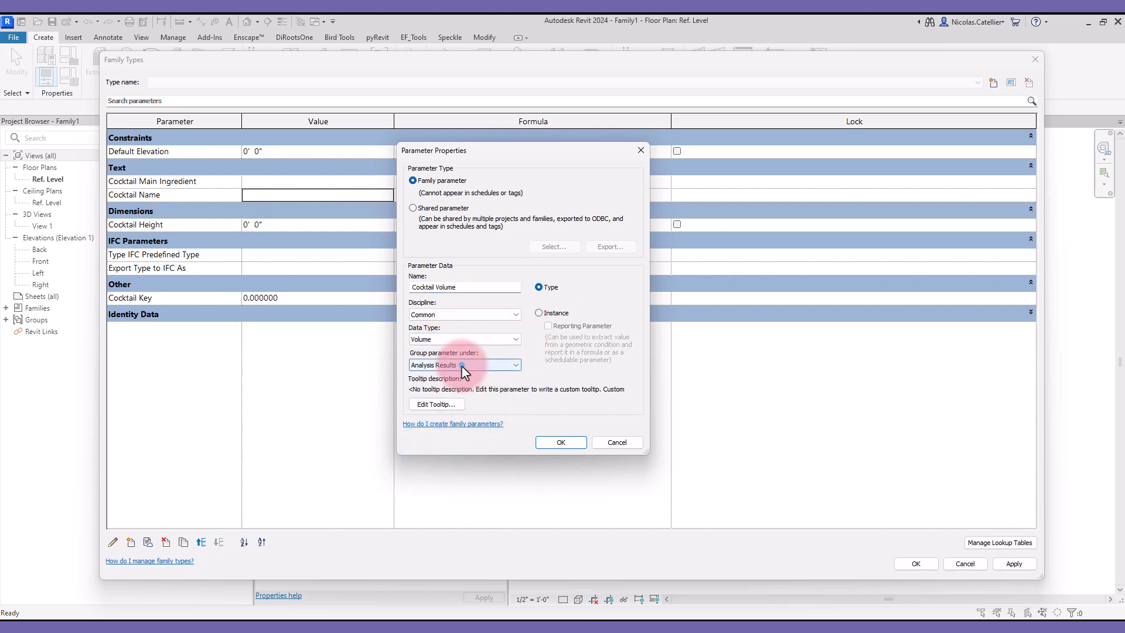
click(464, 364)
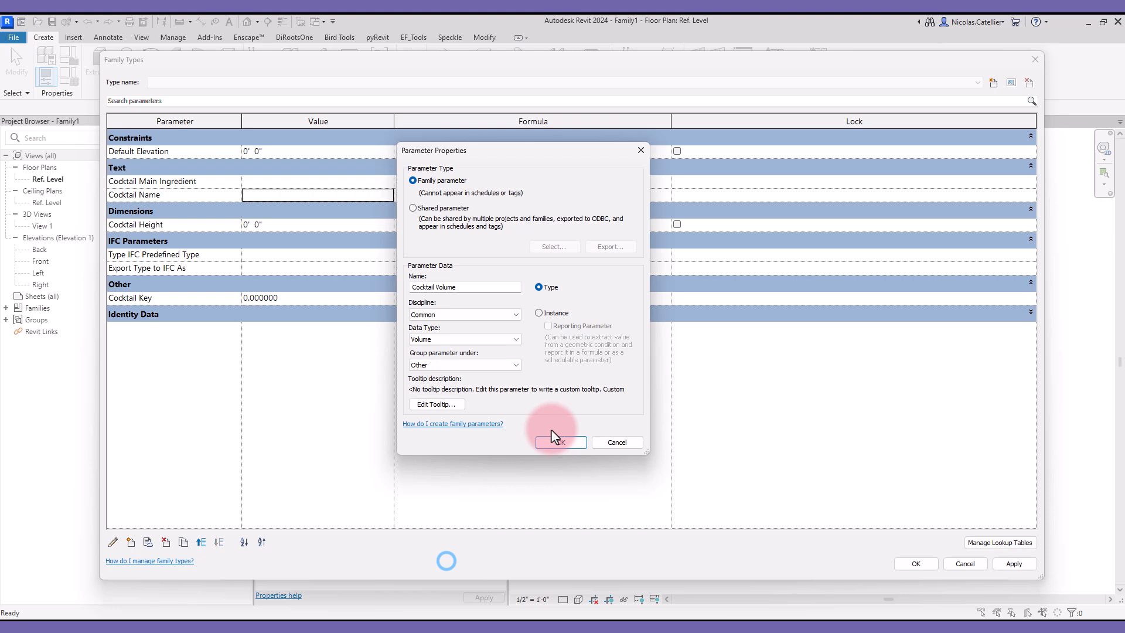
click(560, 442)
text(size_)
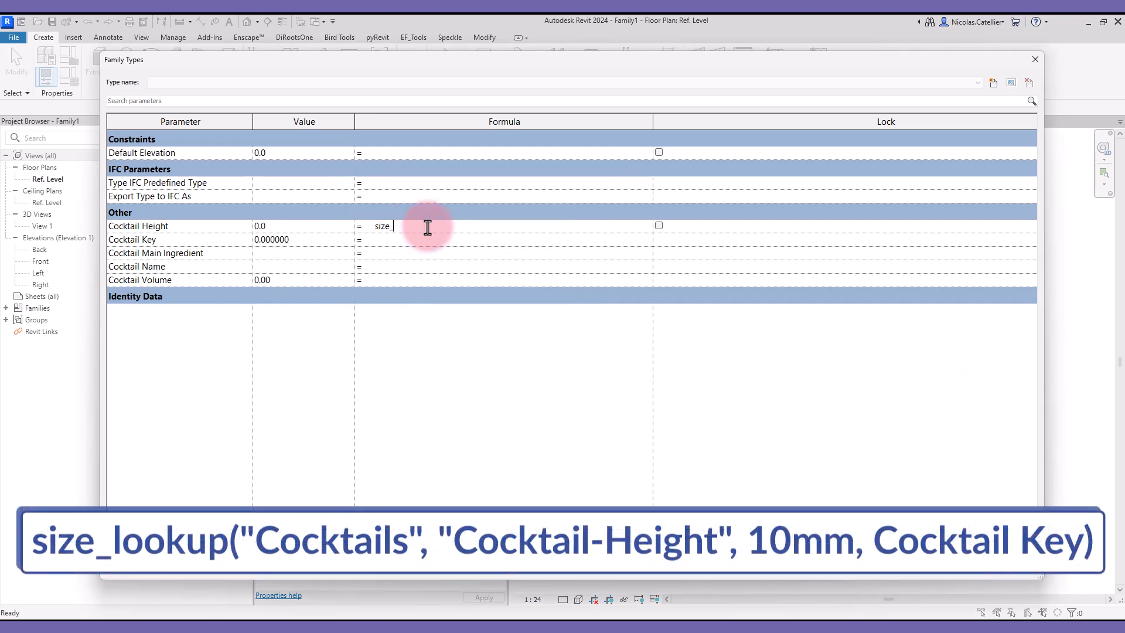
- Enter size_lookup("Cocktails","Cocktail-Height",10mm,Cocktail Key) as Cocktail Height's formula
text(lookup)
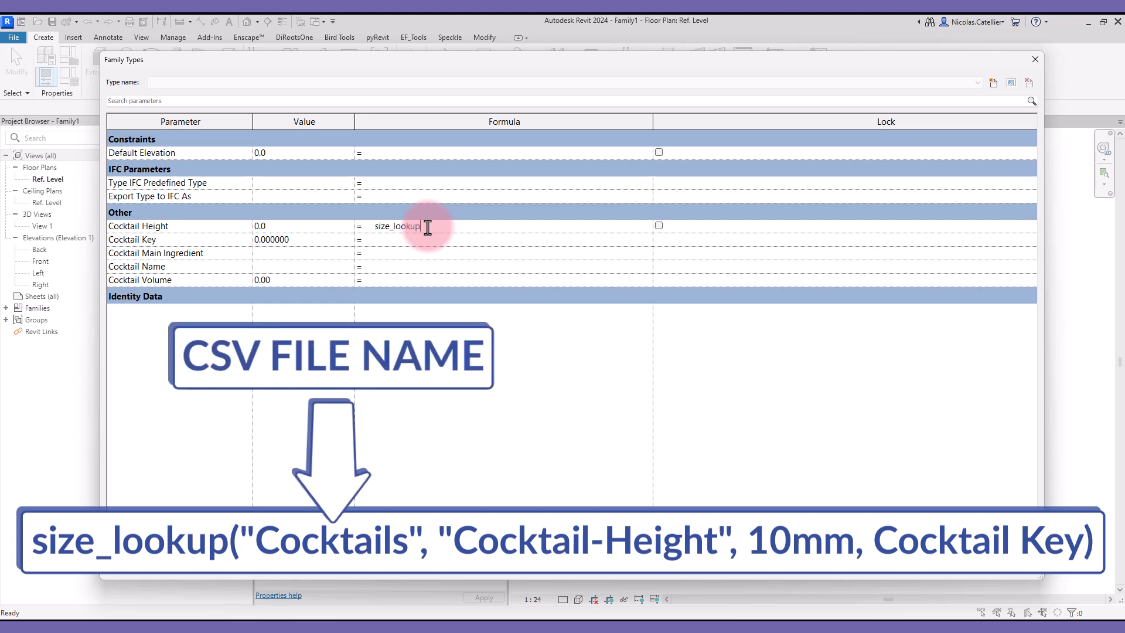
text(("Cocktails)
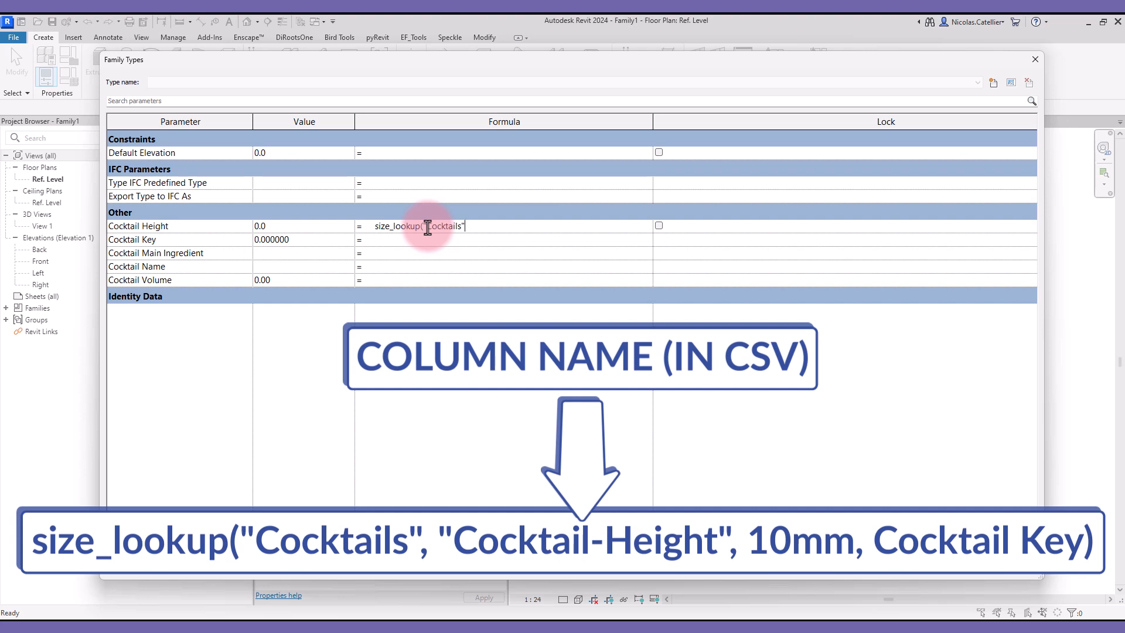
text(,"Cocktail-Height")
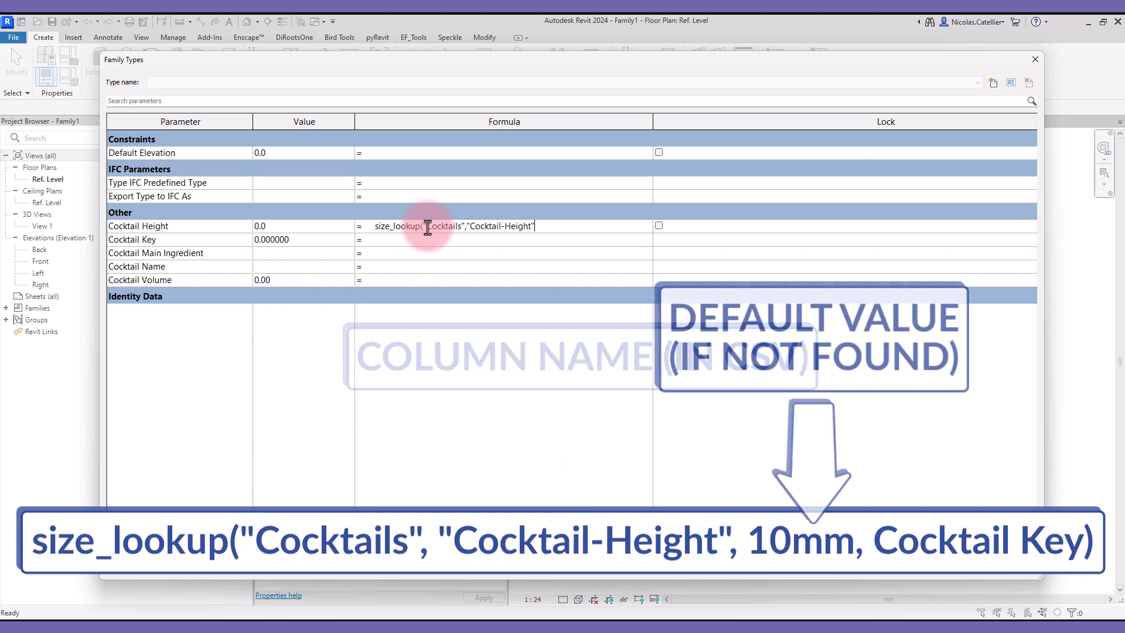
text(,")
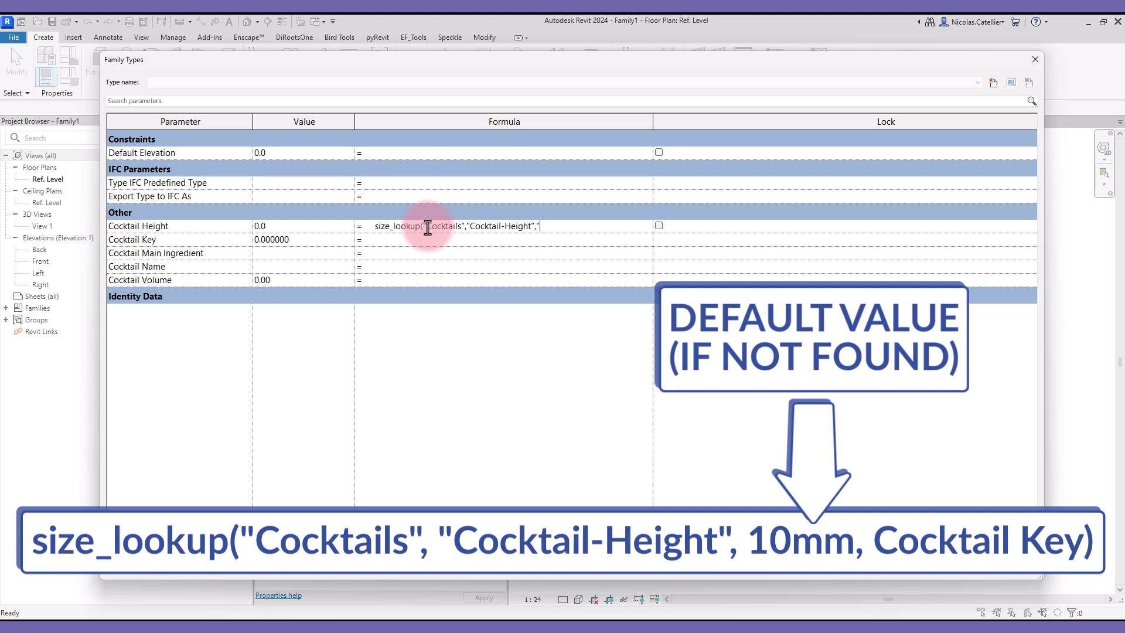
text(10mm,Co)
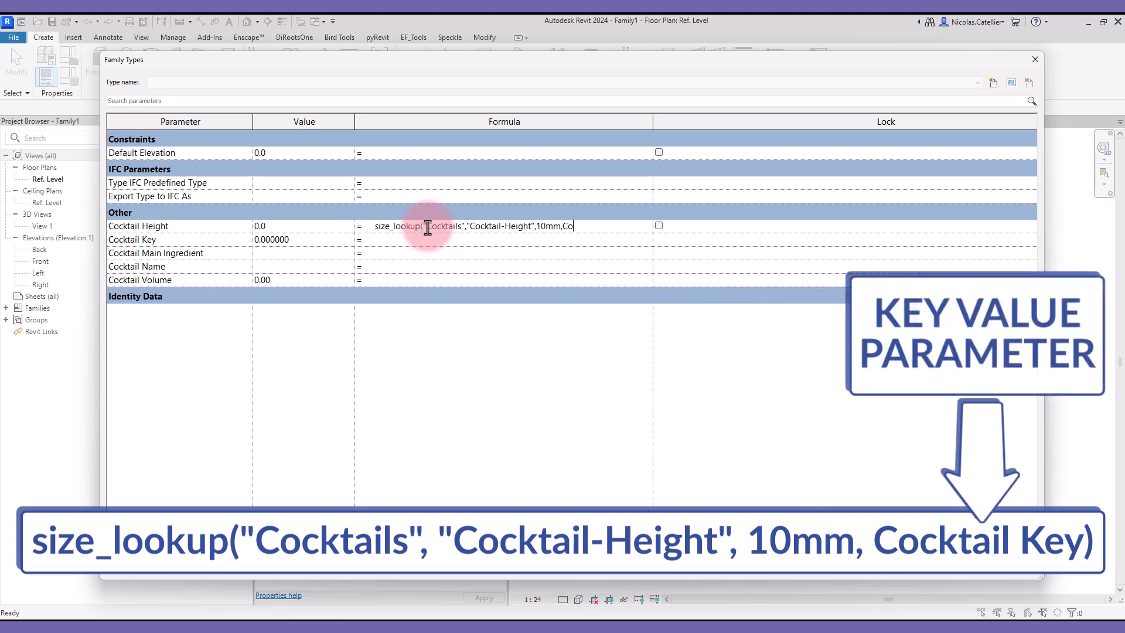
text(cktail Key)
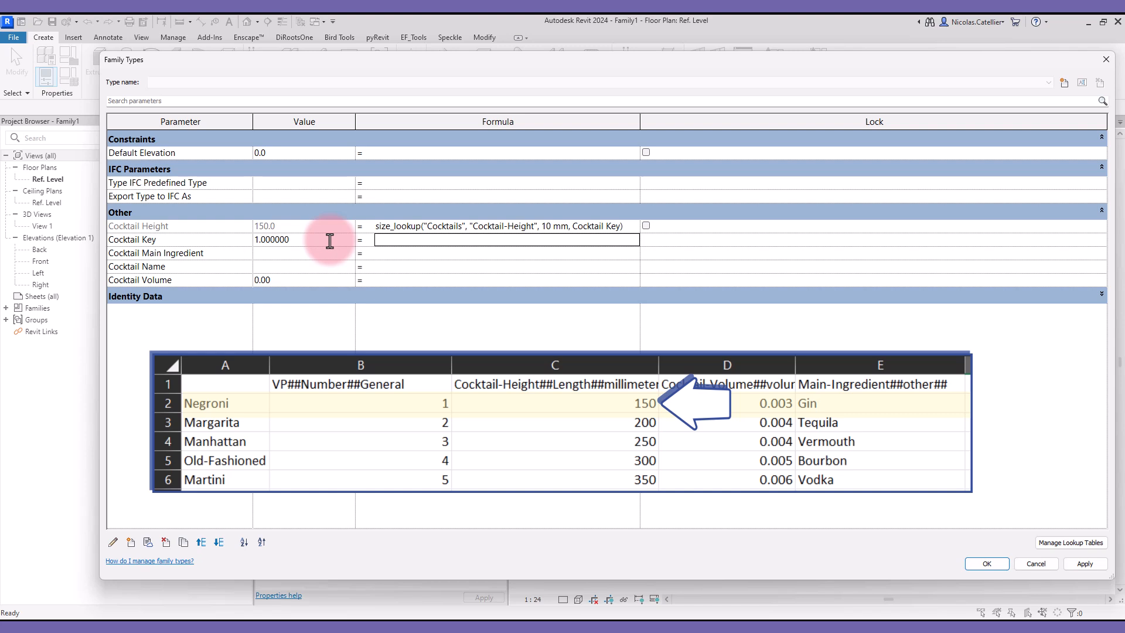
- Set Cocktail Key to 2 so Cocktail Height shows 200
text(2)
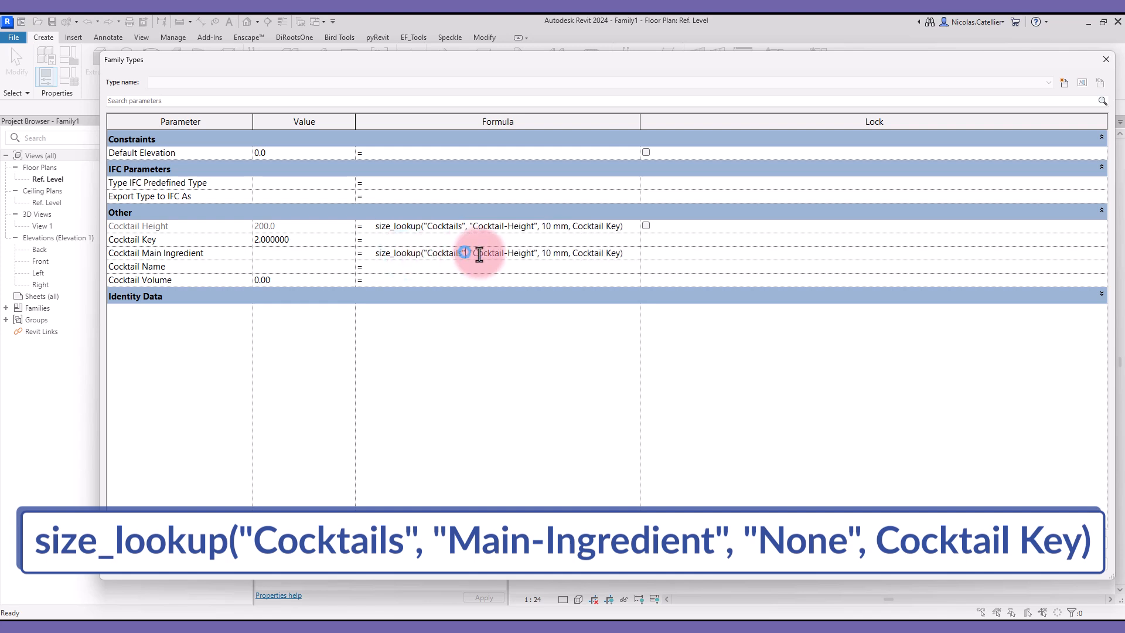
- Change the Main Ingredient lookup formula's column name to Main and its default to None
double_click(502, 253)
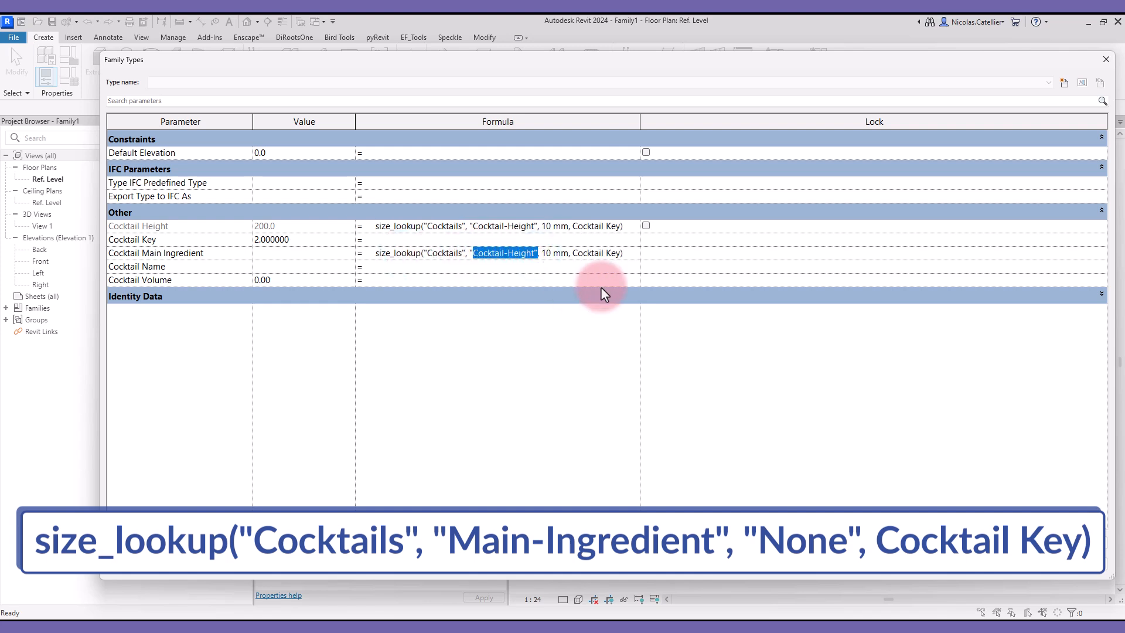
text(Main)
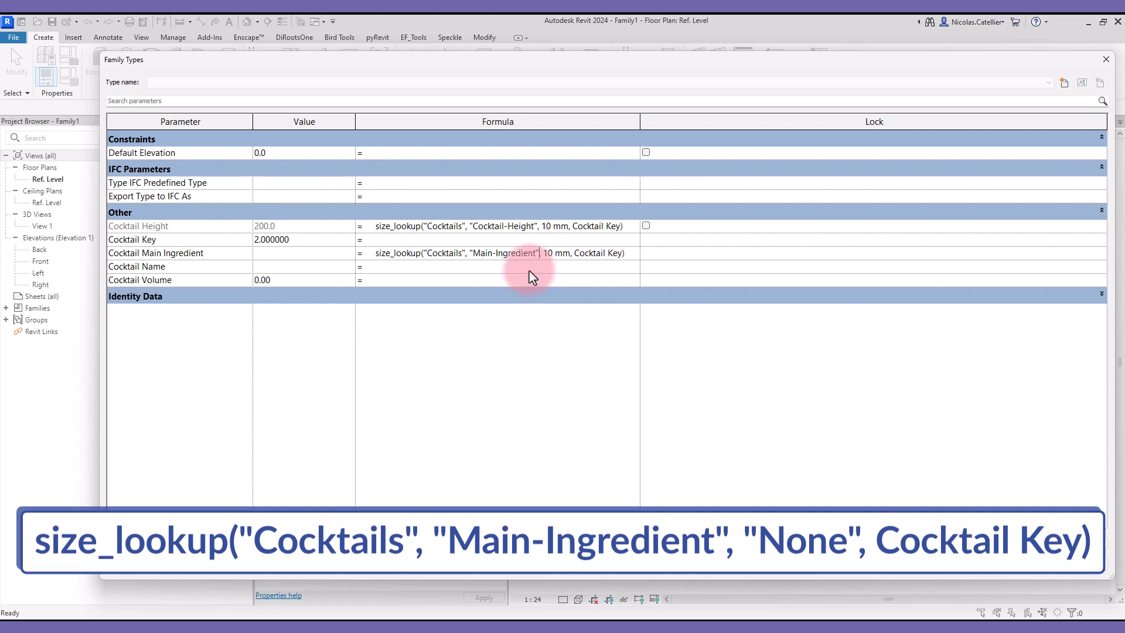
double_click(559, 253)
text(")
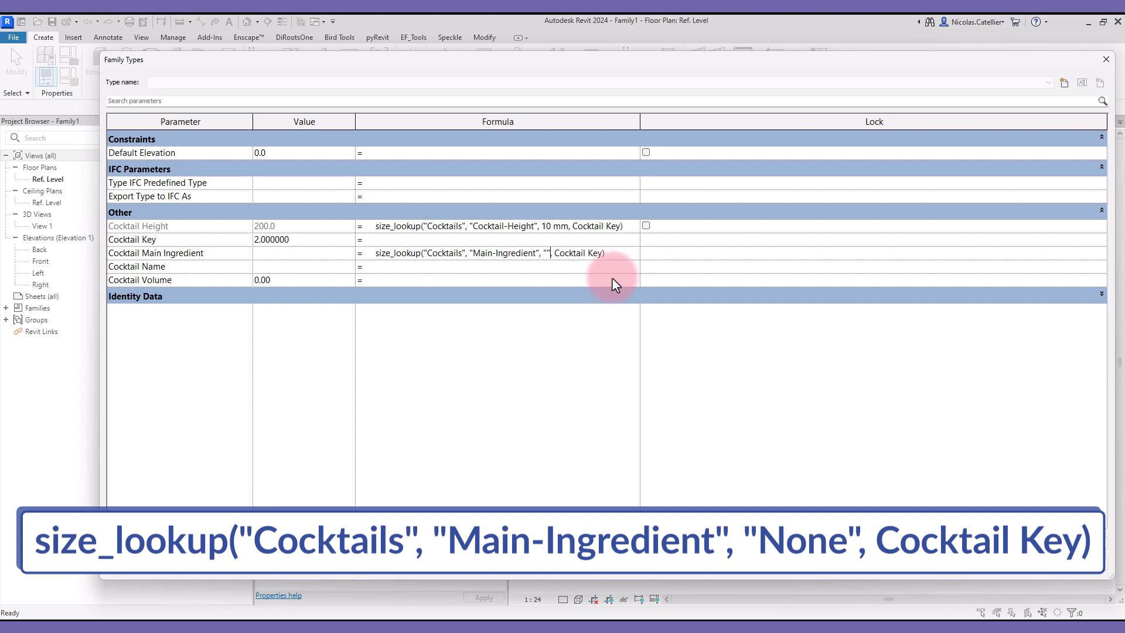
text(None)
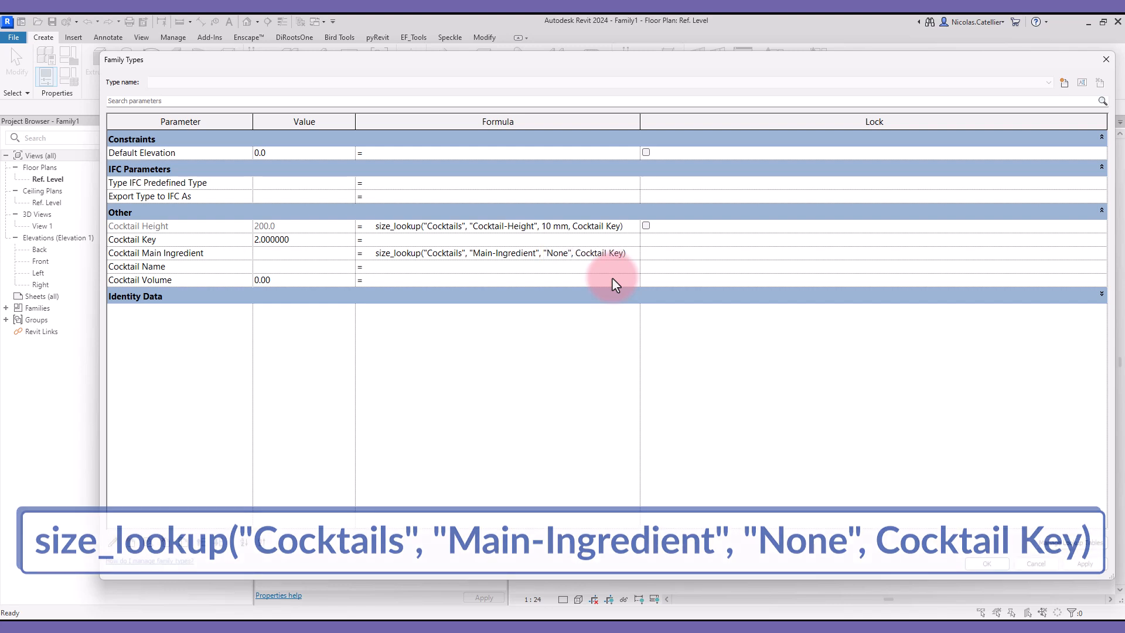
- Set Cocktail Key to 1 and clear the column name in the Cocktail Name formula
text(10 mm, Cocktail Key))
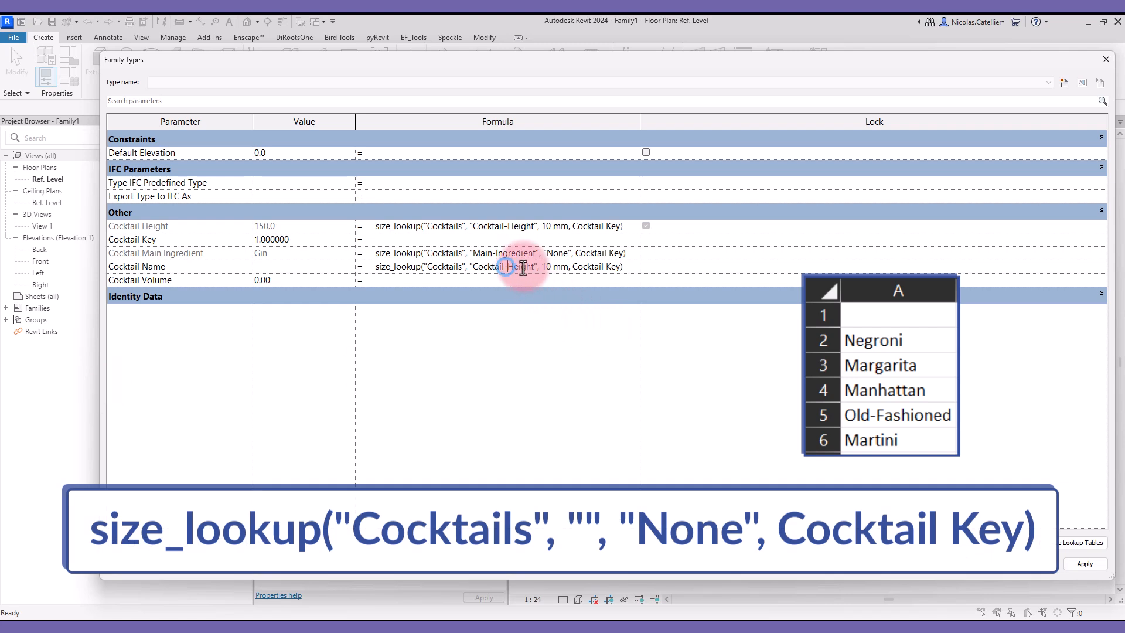
double_click(503, 266)
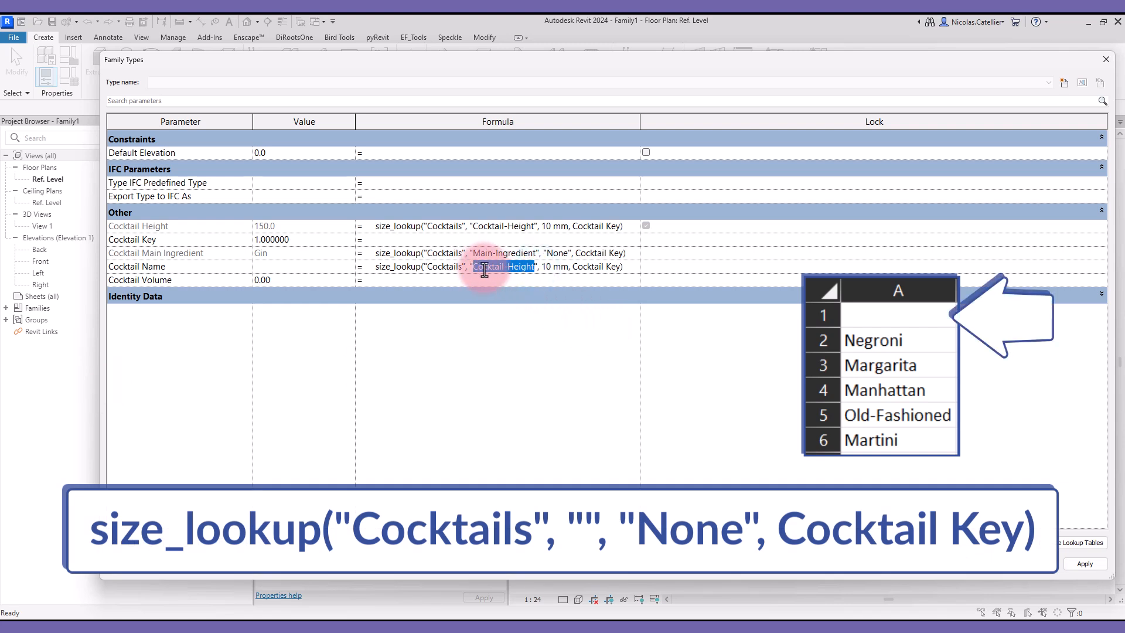
key(Delete)
text("None")
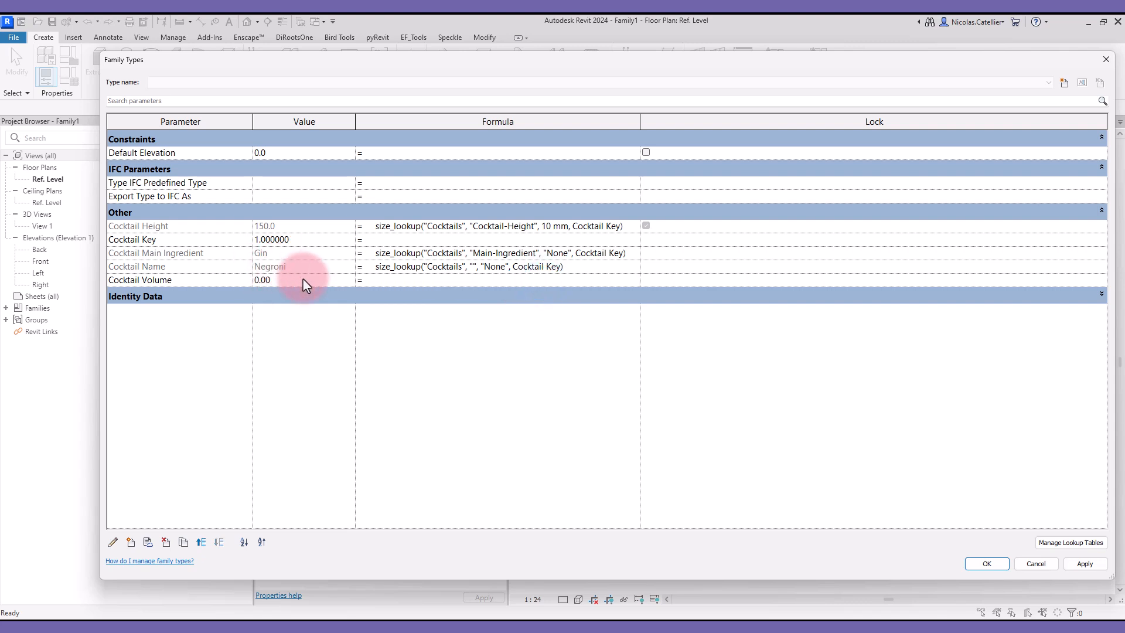
- Enter 3.000000 in a value cell and copy the existing size_lookup formula for Cocktail Volume
click(303, 239)
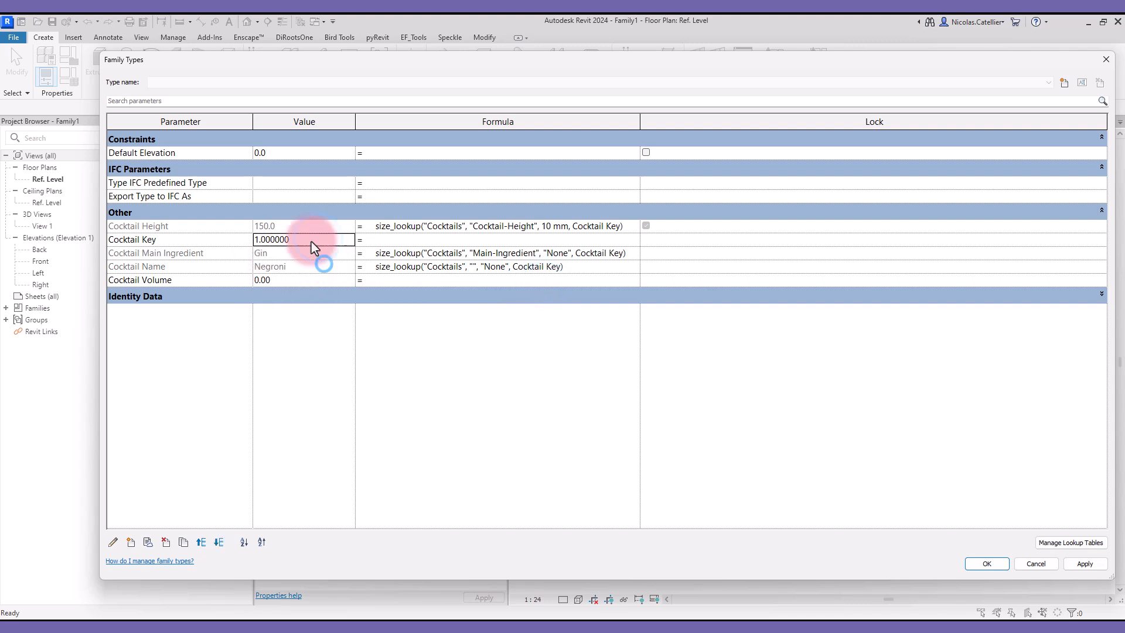
text(3.000000)
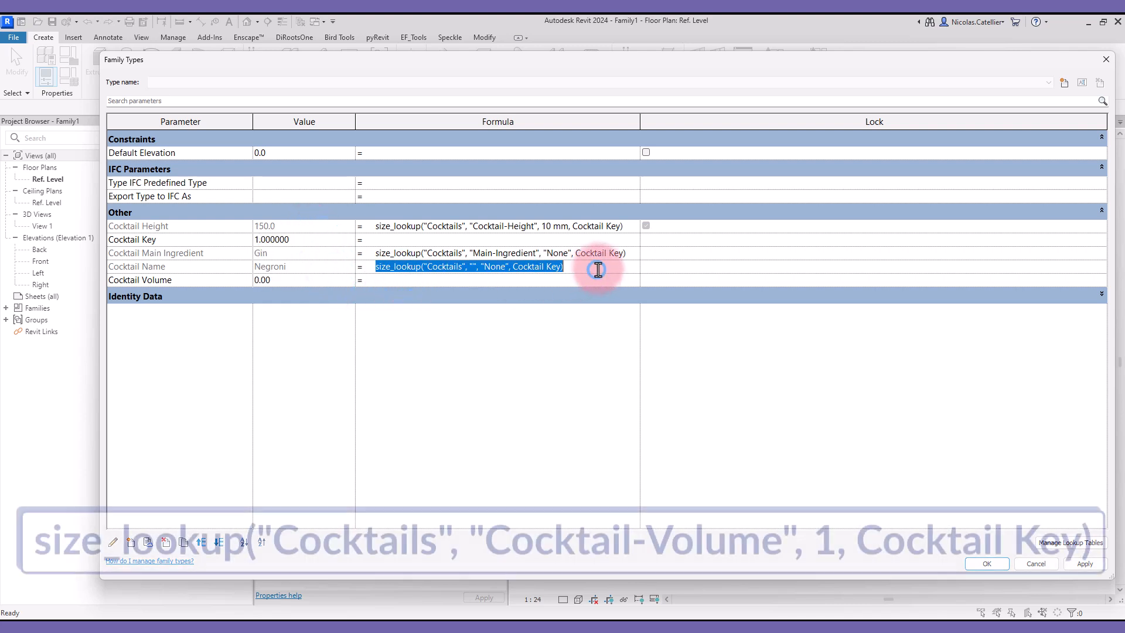
click(453, 281)
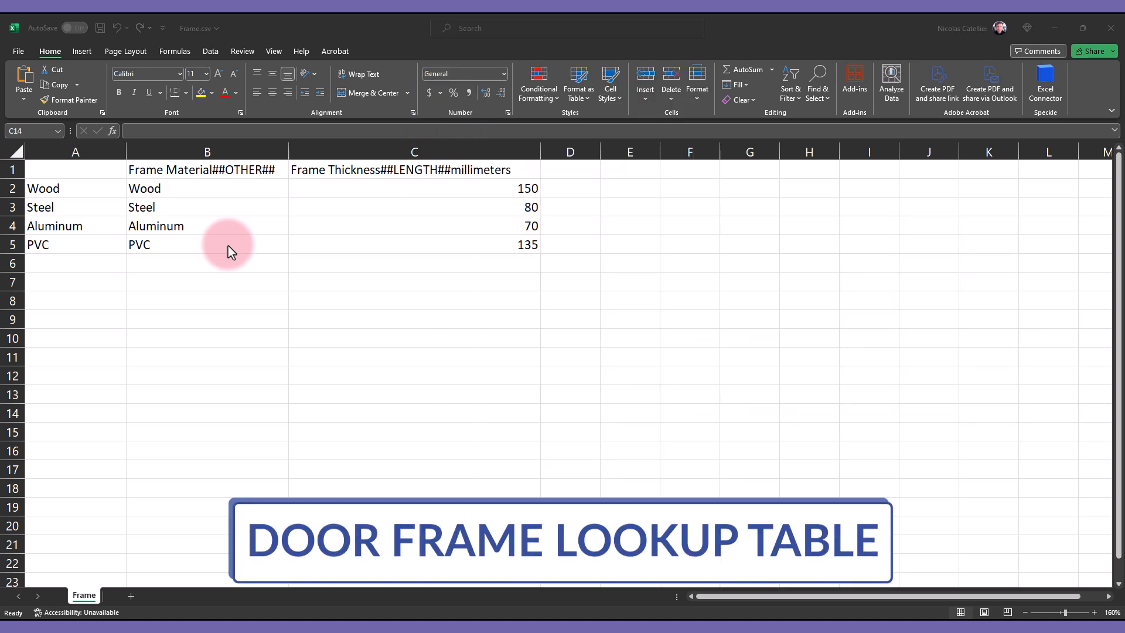
click(176, 188)
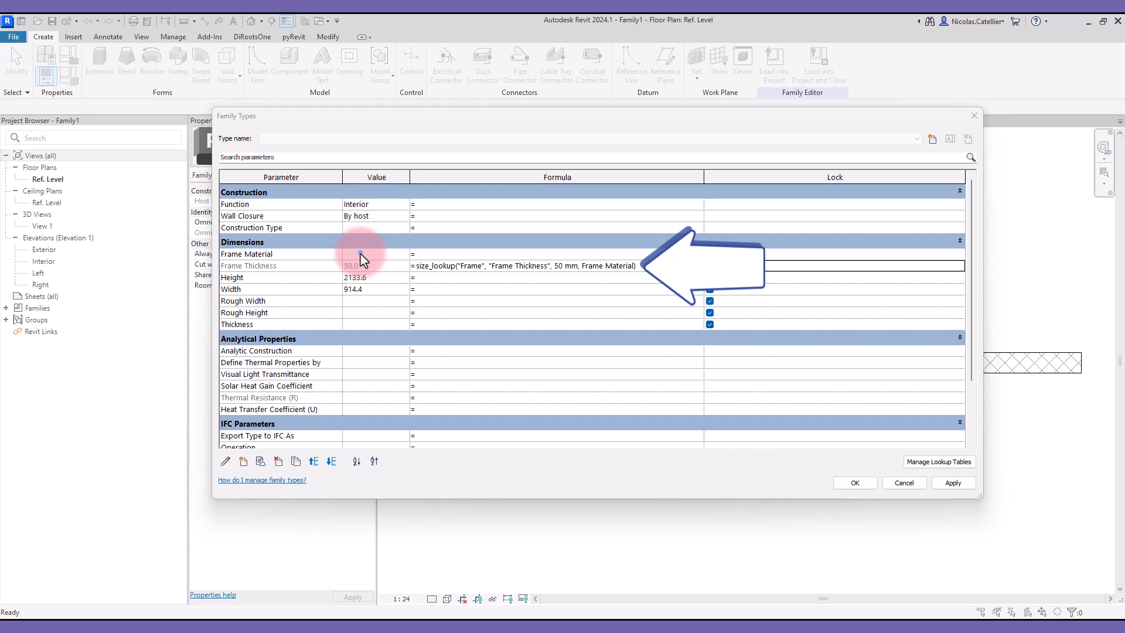
- Try Frame Material values PVC, Aluminum, Steel and Wood while watching Frame Thickness update
click(373, 254)
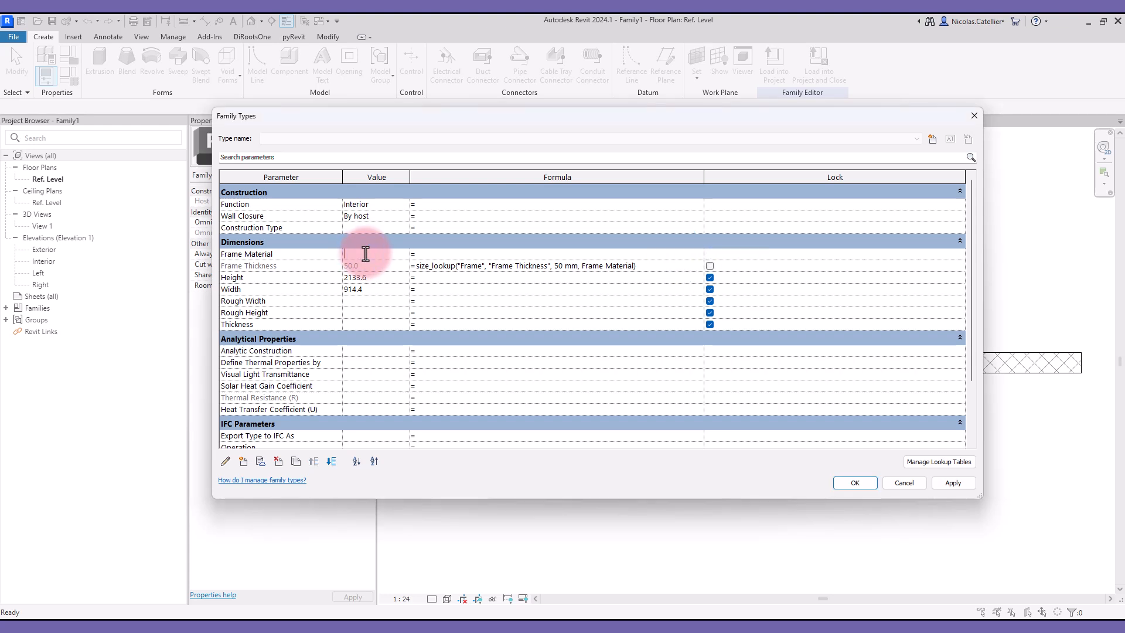
text(PVC)
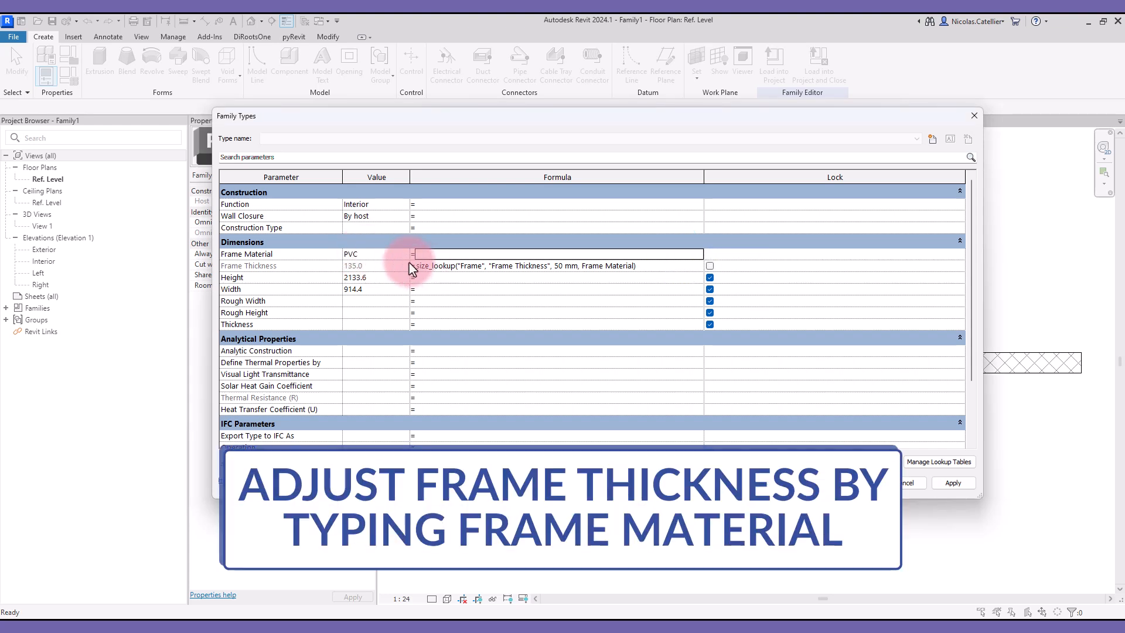
text(ALL)
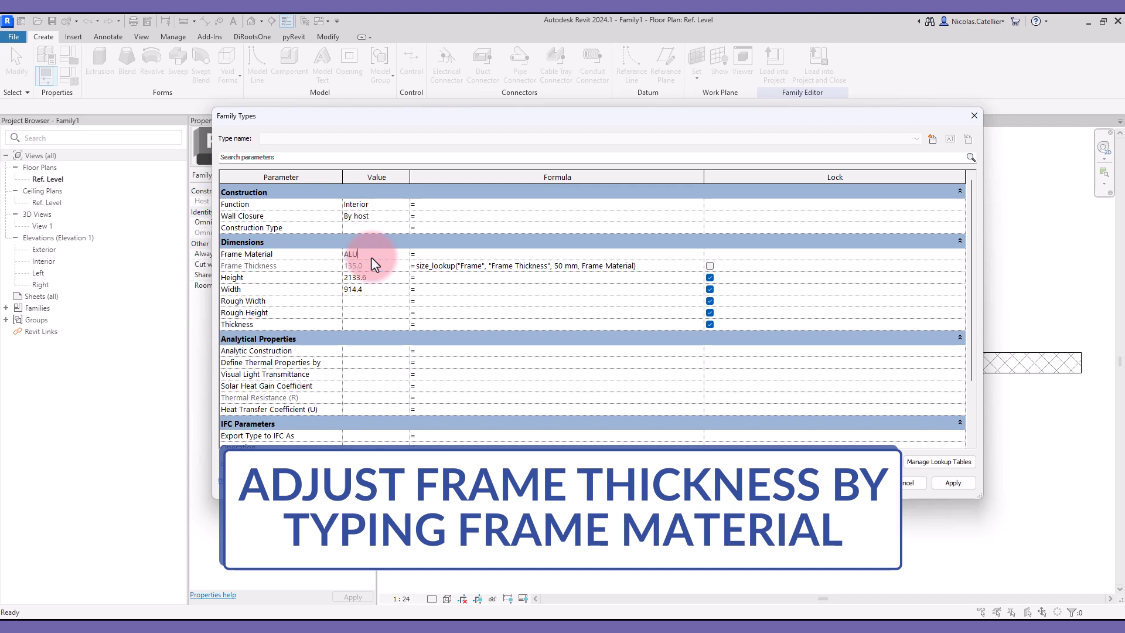
text(Alumi)
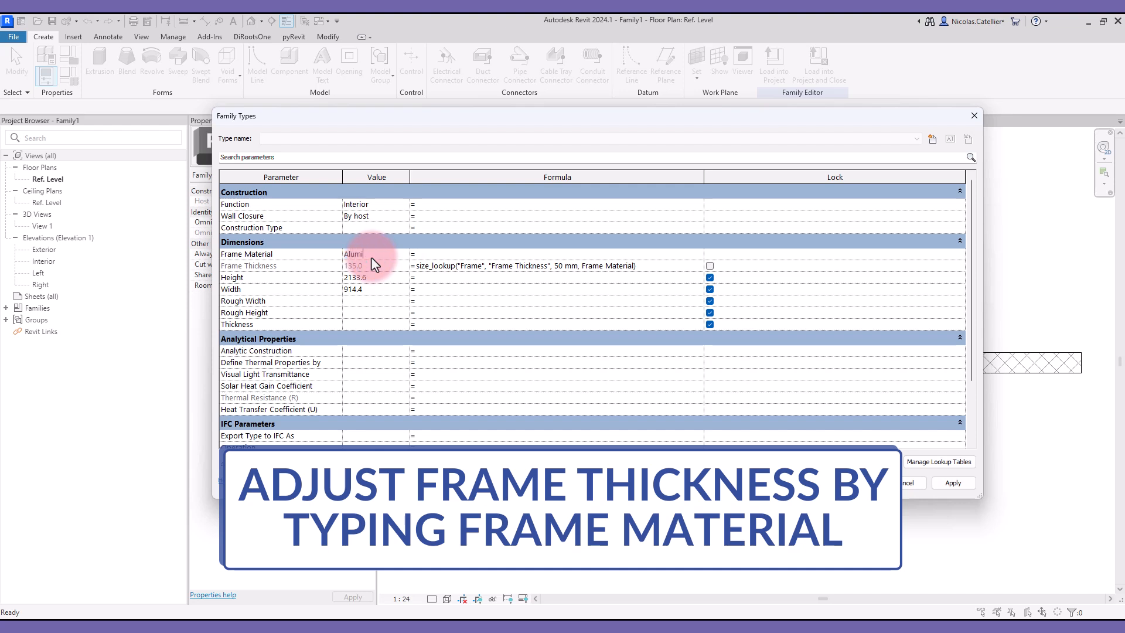
text(Aluminum)
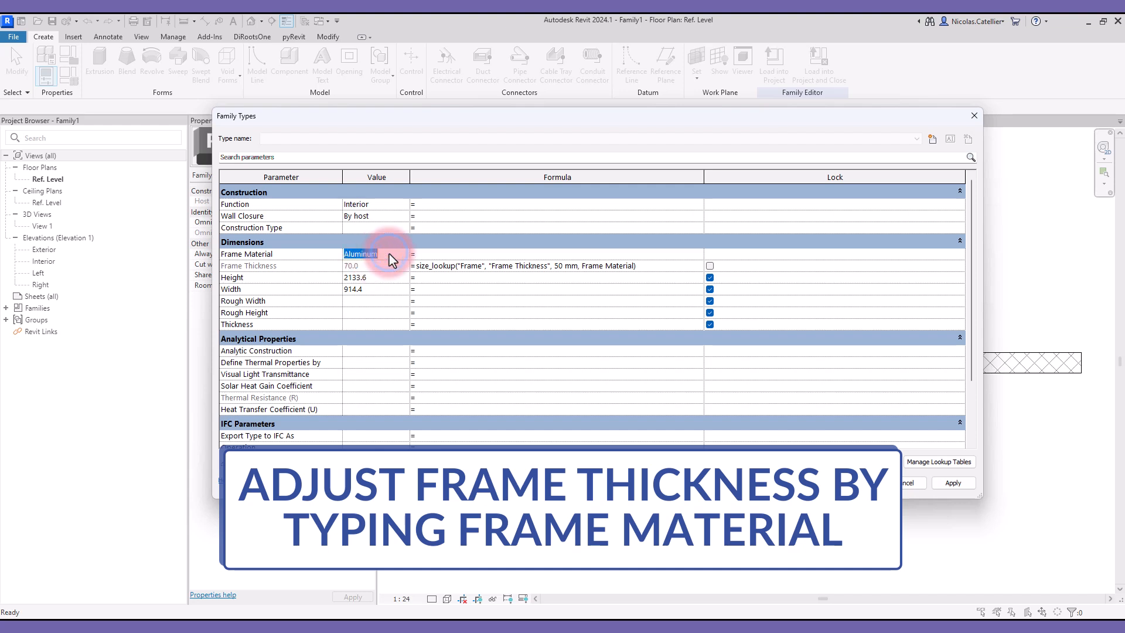
text(Steel)
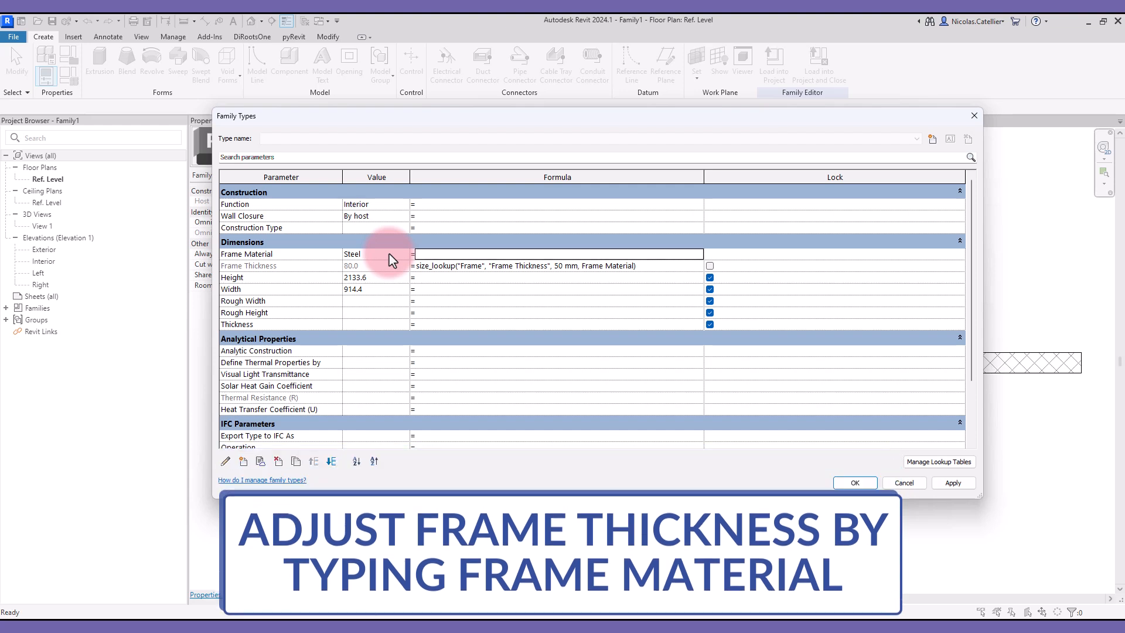
text(Wood)
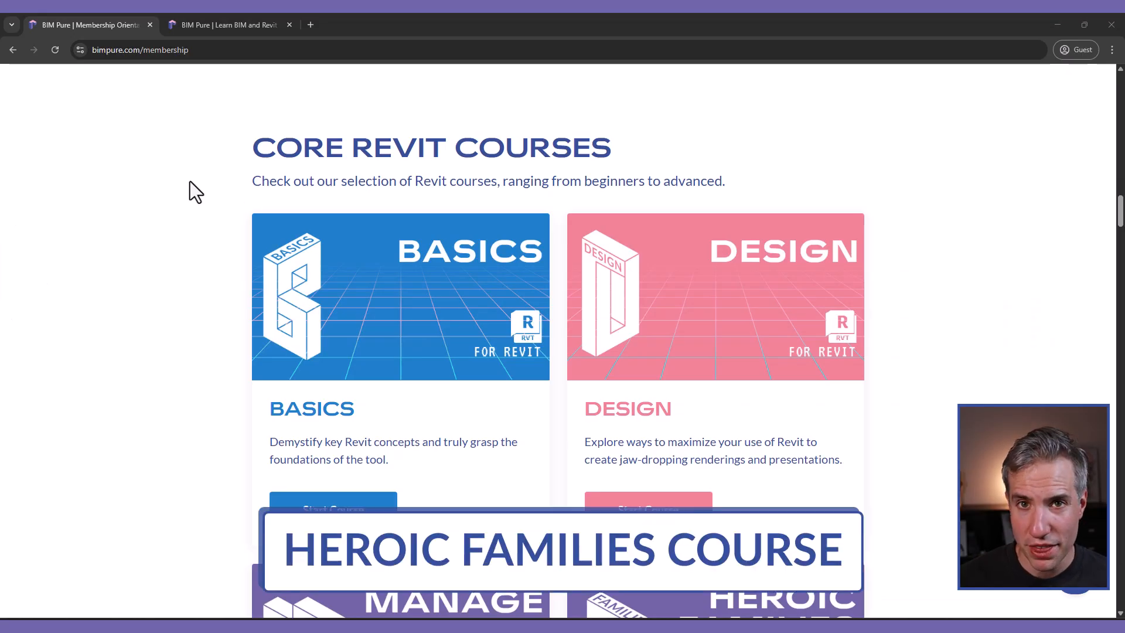
mouse_move(203, 264)
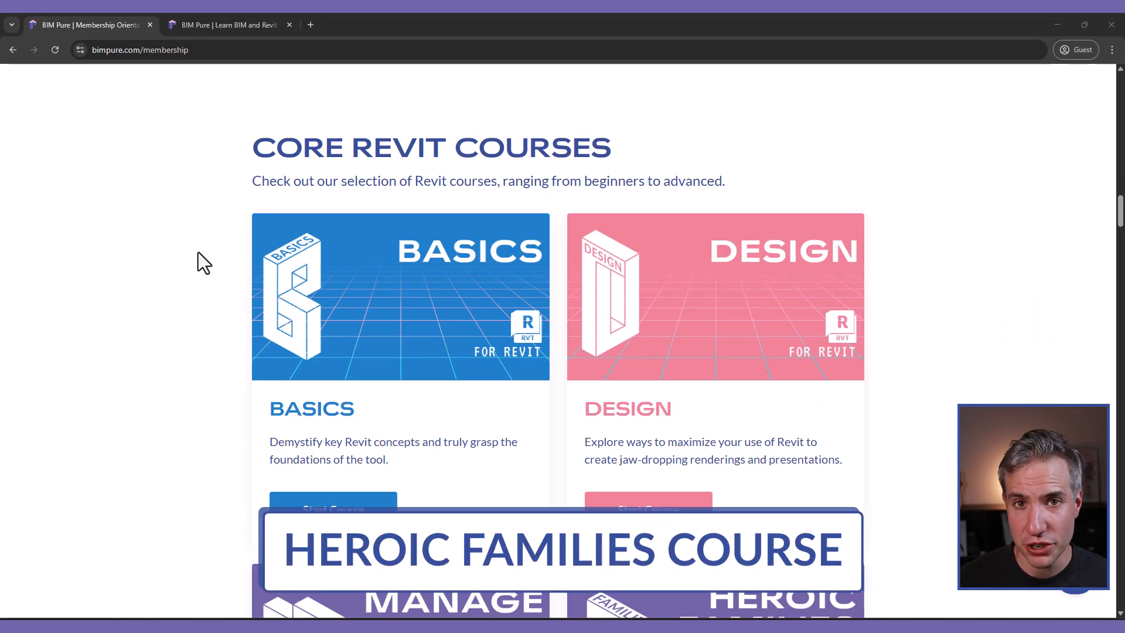
- Open the Heroic Families course and its 4.7 Family Template lesson
scroll(down, 3)
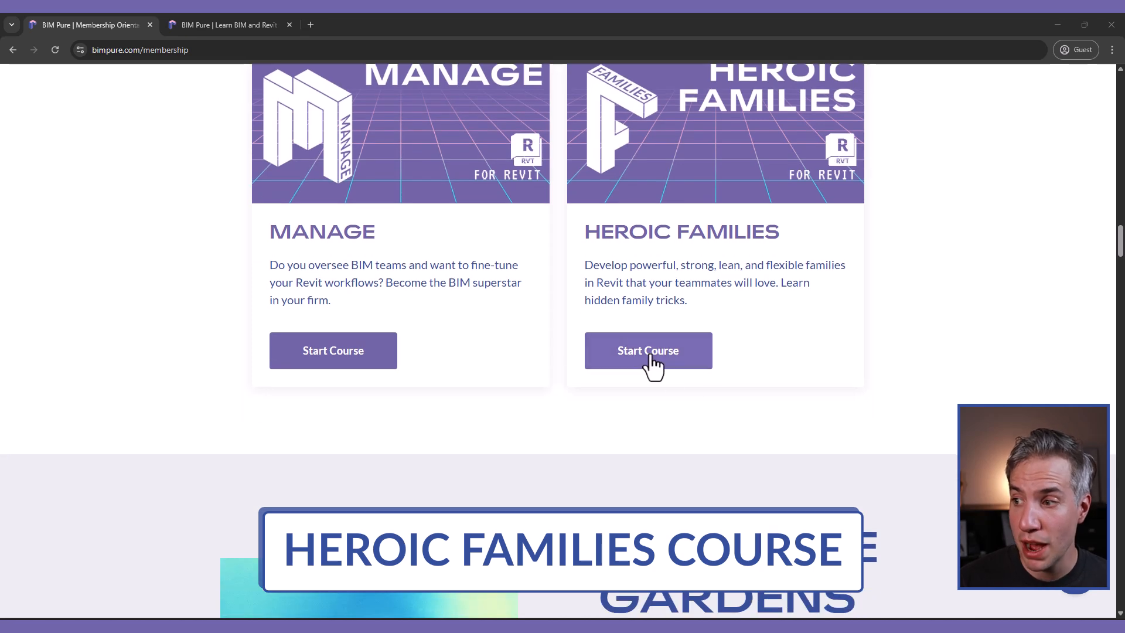
click(647, 351)
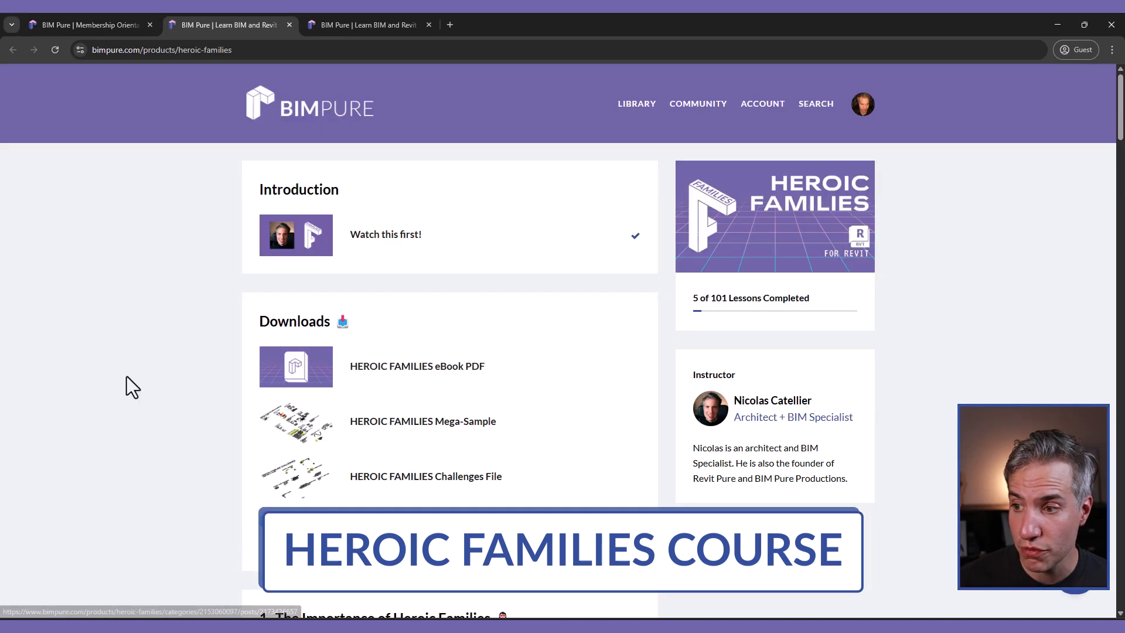
scroll(down, 3)
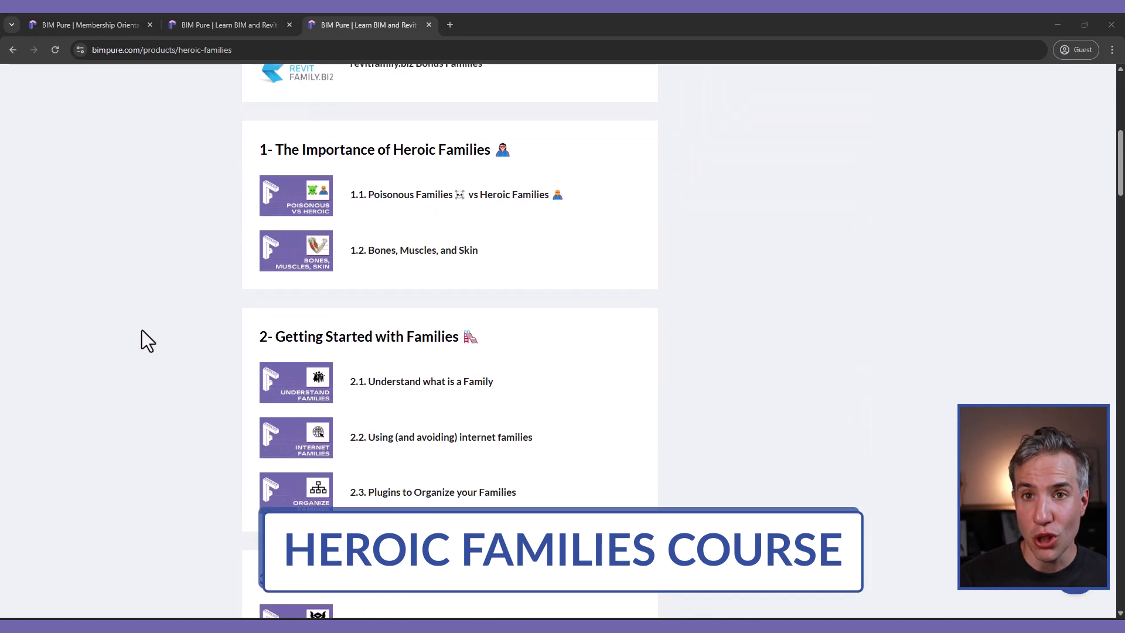
scroll(down, 3)
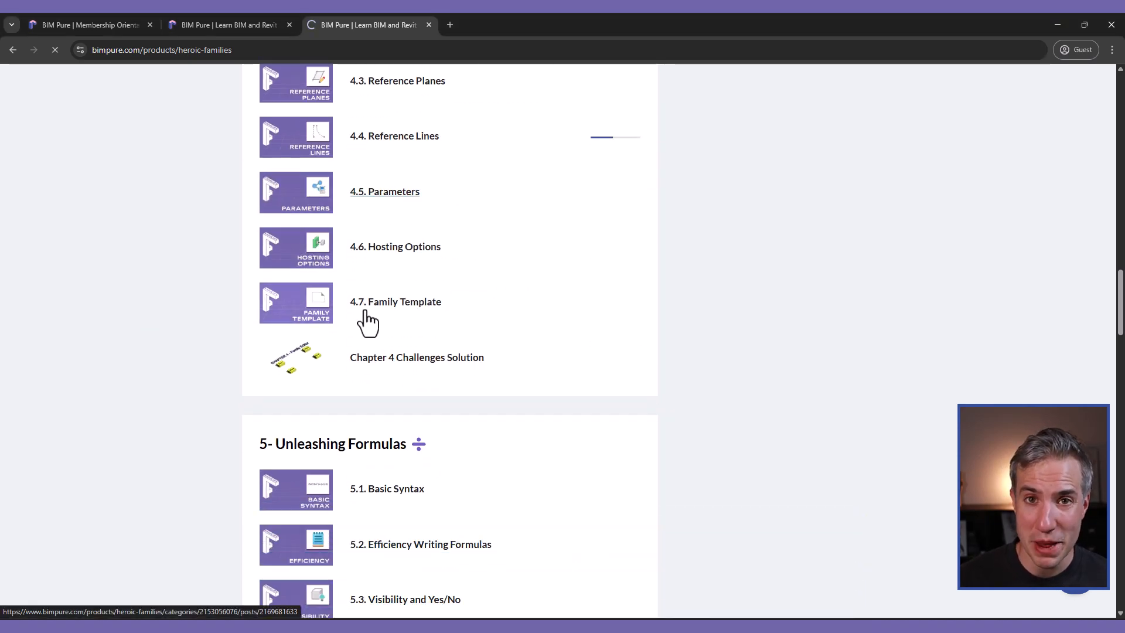
click(384, 192)
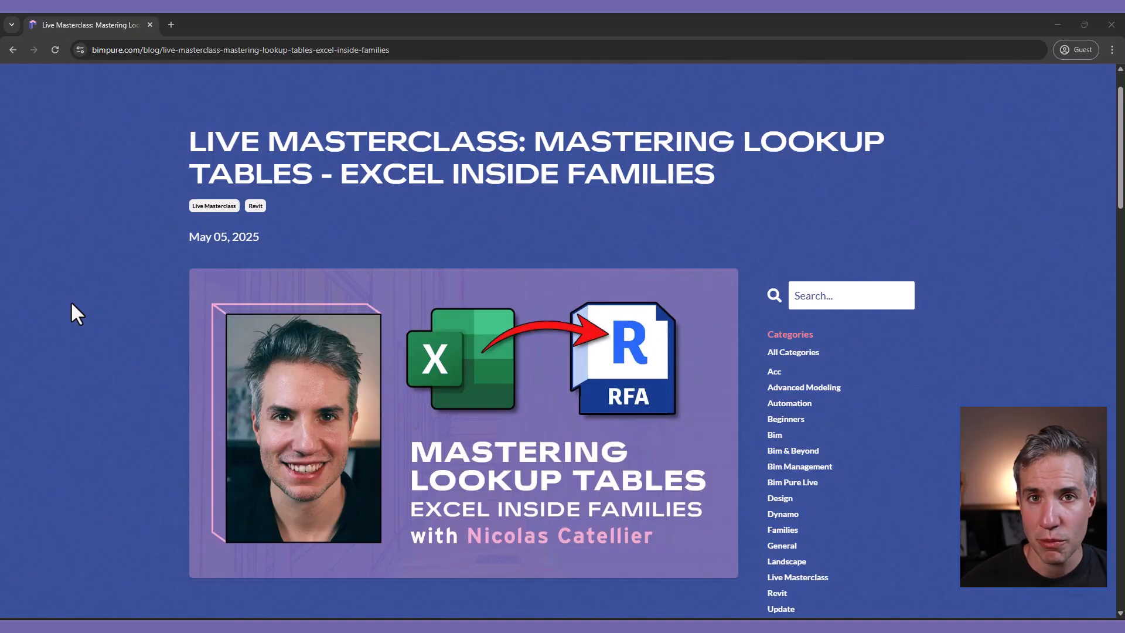
scroll(down, 3)
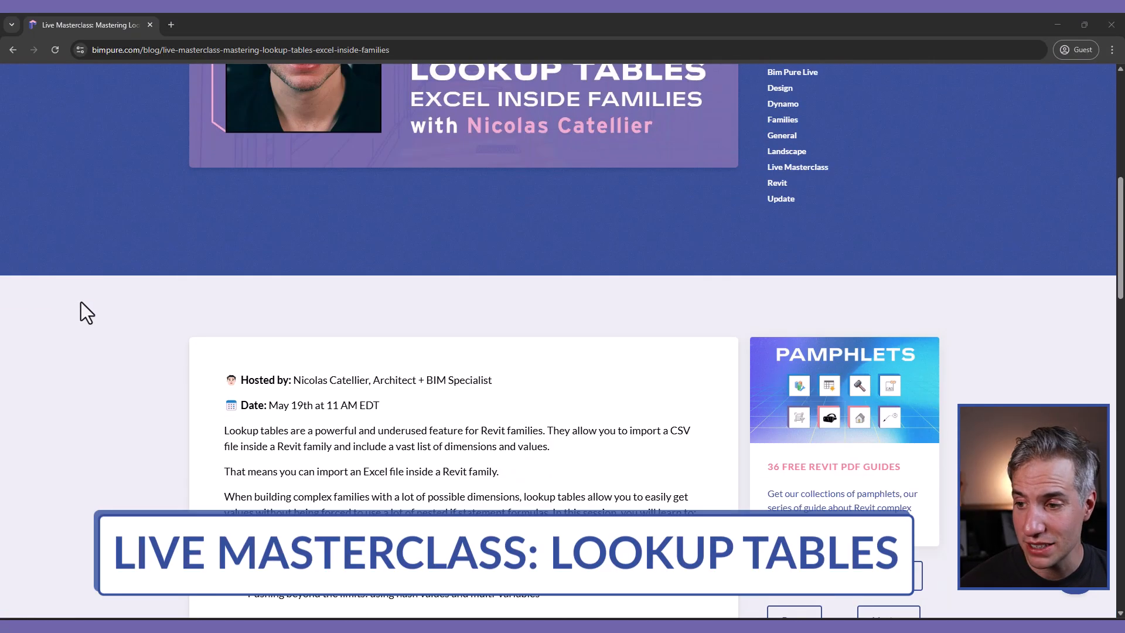
scroll(down, 3)
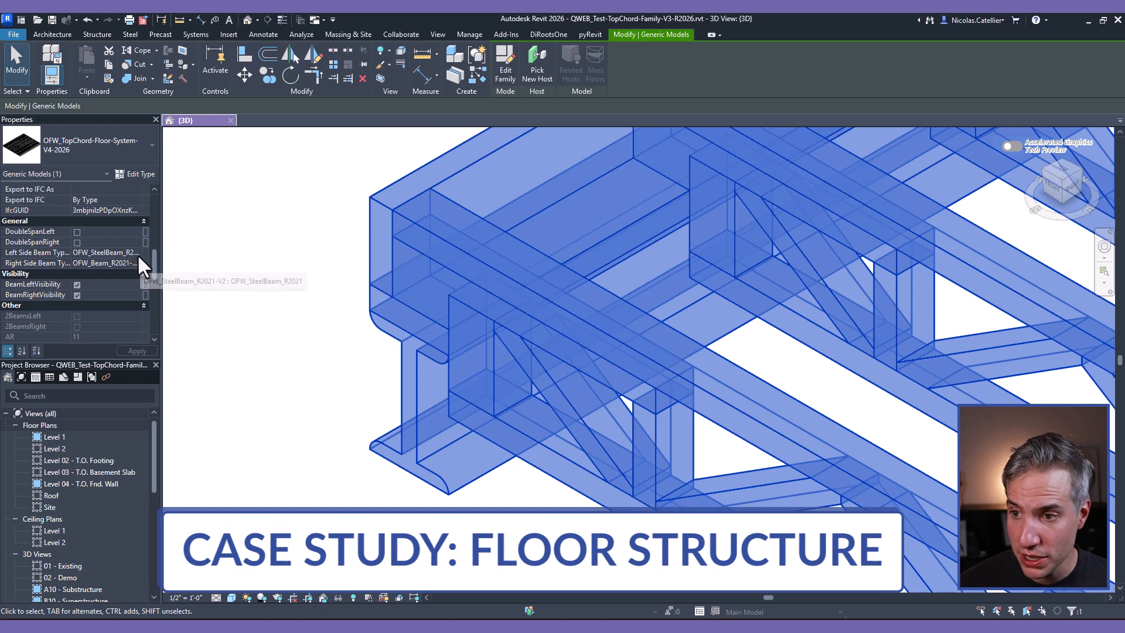
click(105, 253)
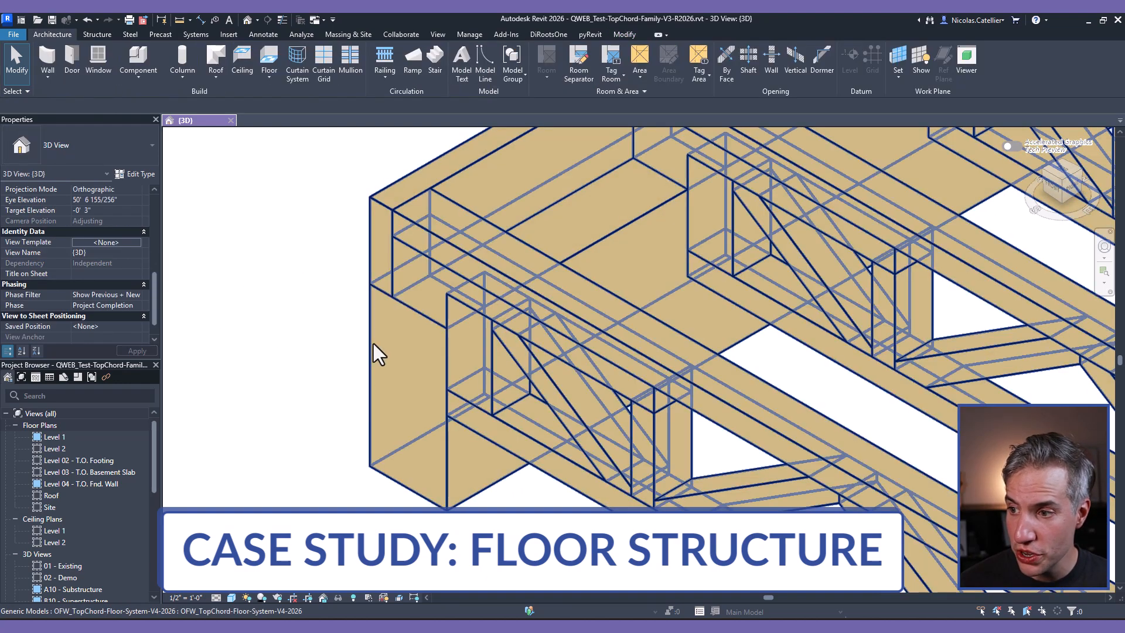
click(430, 323)
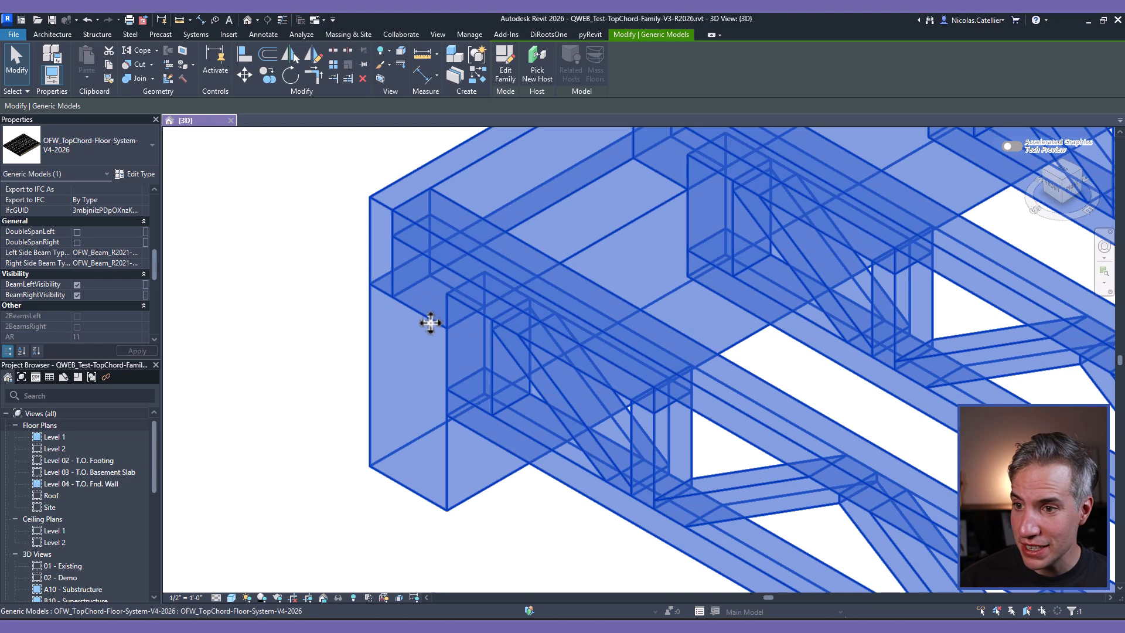
key(alt+tab)
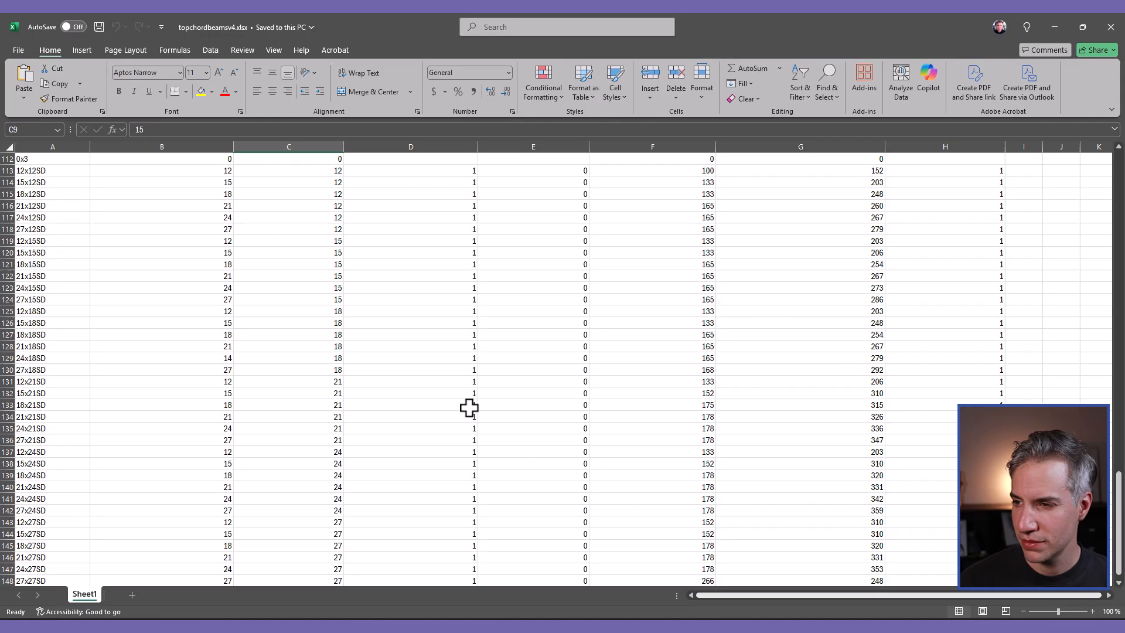
scroll(up, 3)
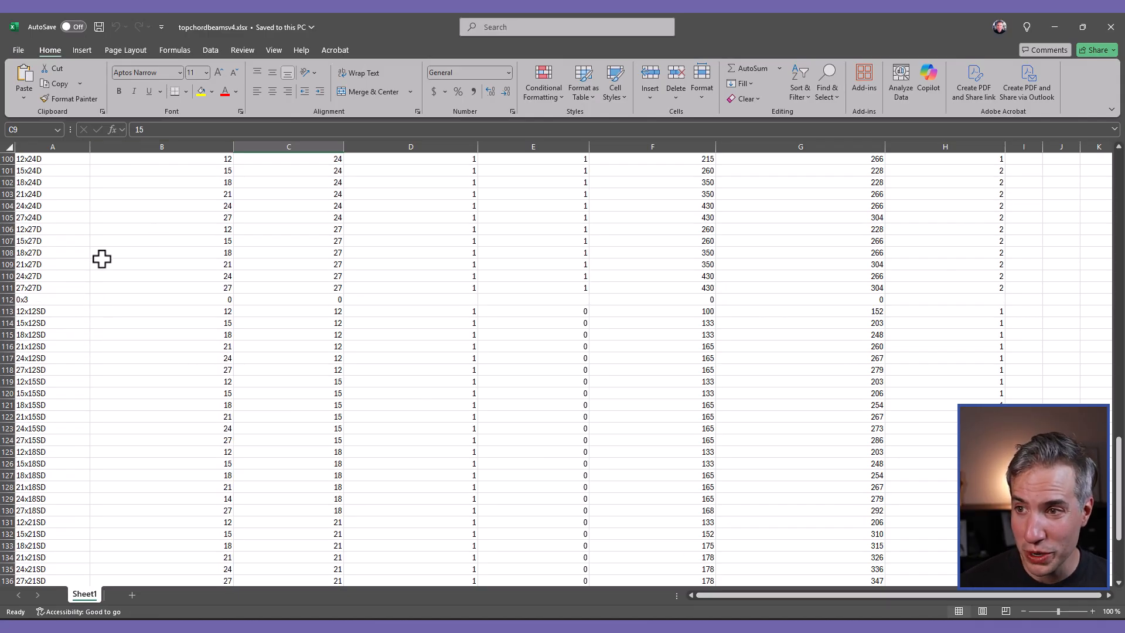
scroll(down, 3)
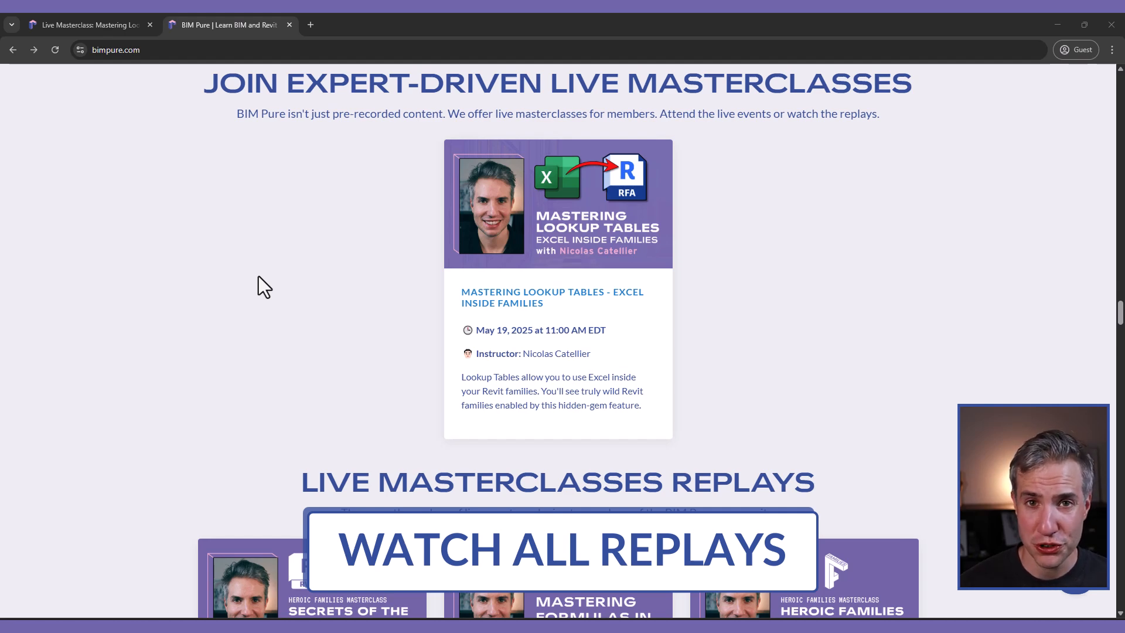
mouse_move(319, 434)
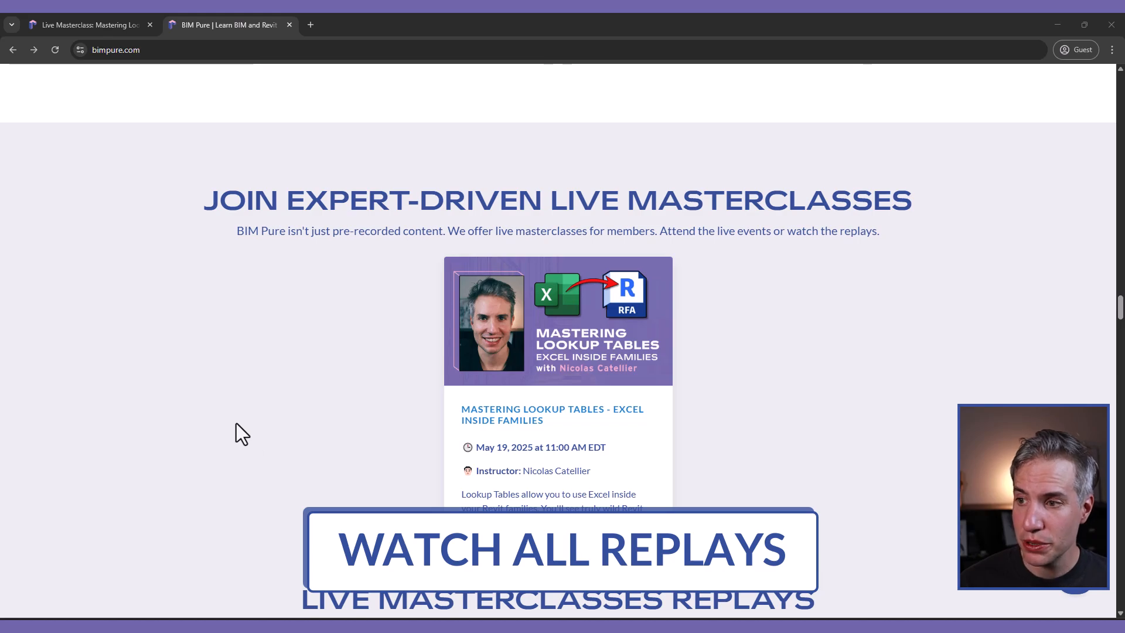
scroll(down, 3)
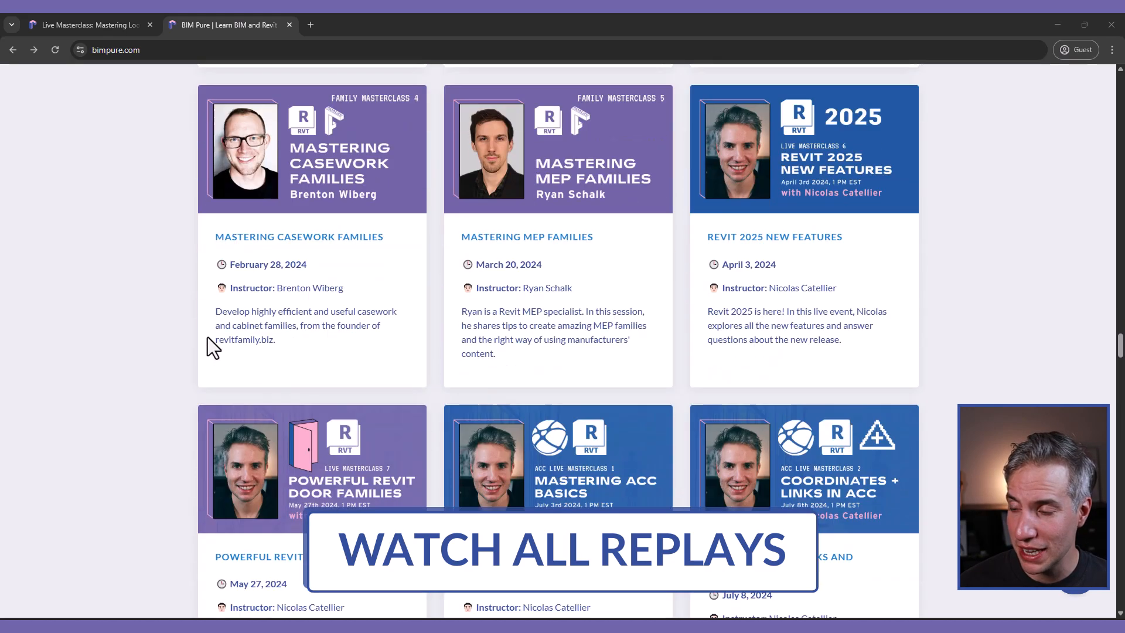
scroll(down, 3)
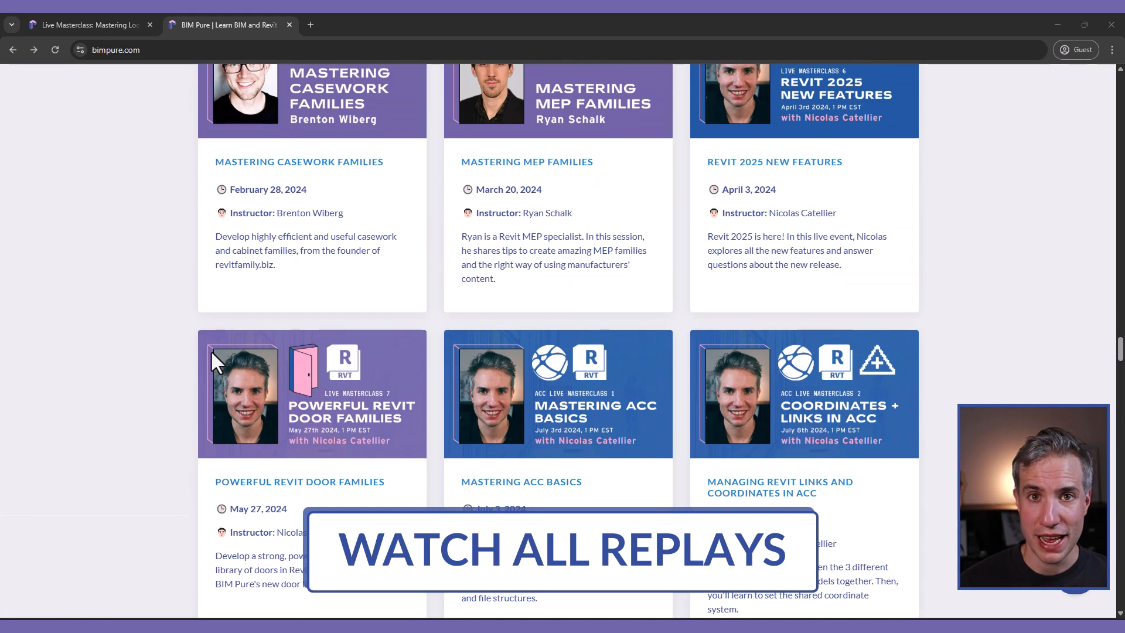